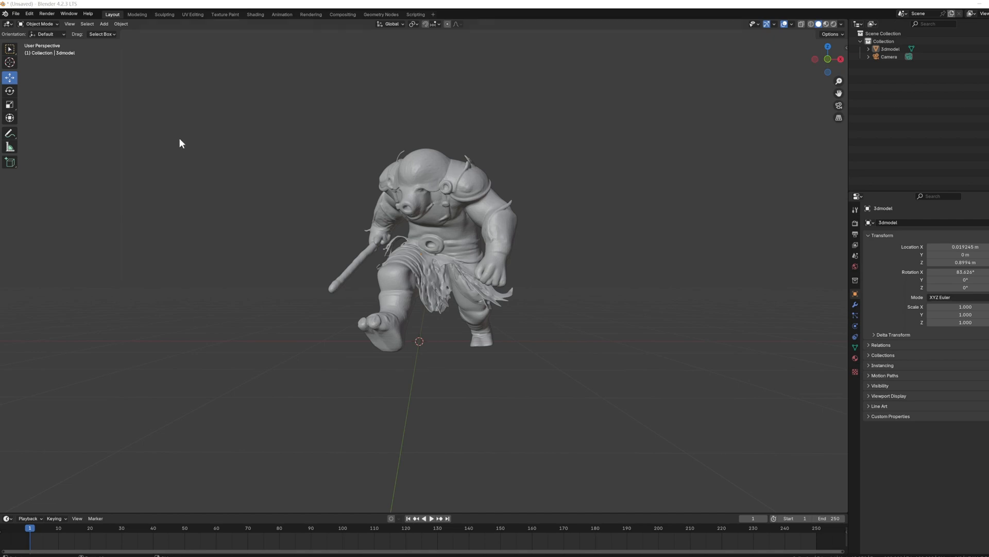
# - Install the Sculptok add-on from sculptok_tool.zip in Preferences and enable it
pyautogui.click(28, 14)
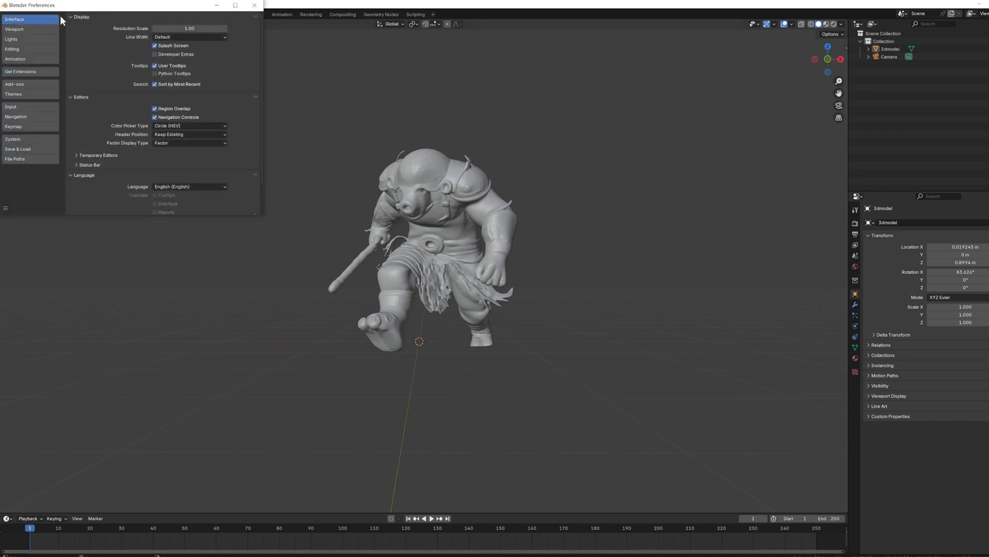
pyautogui.click(105, 288)
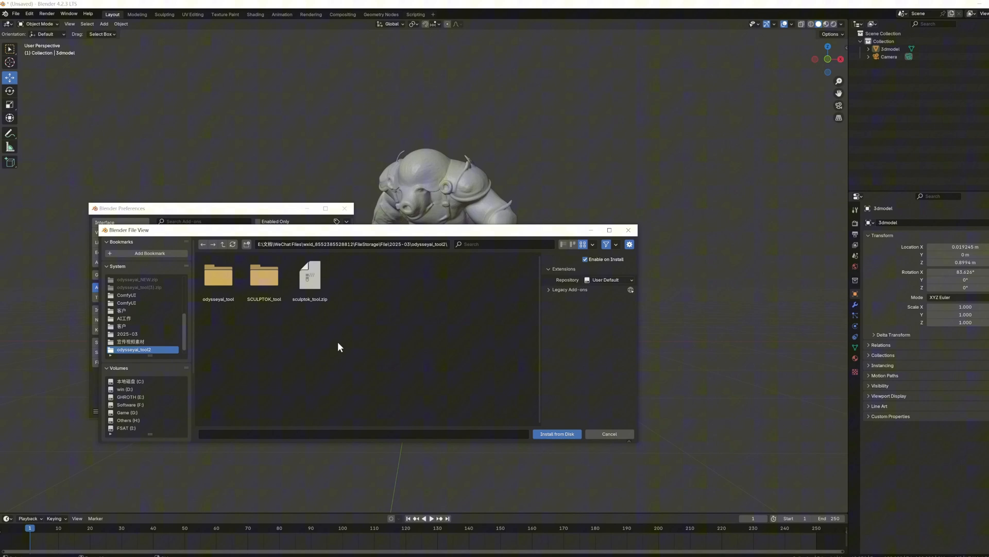
pyautogui.click(309, 275)
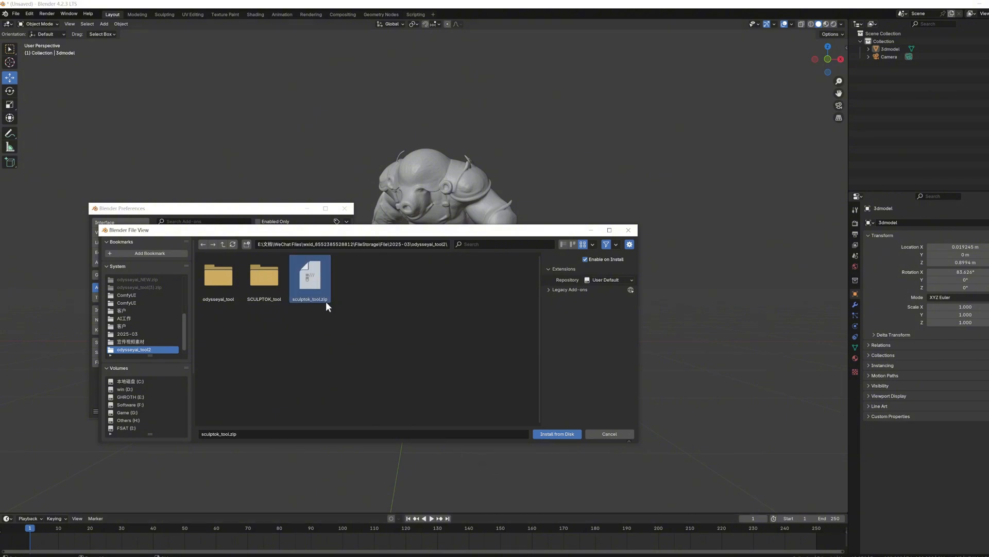
pyautogui.moveTo(306, 279)
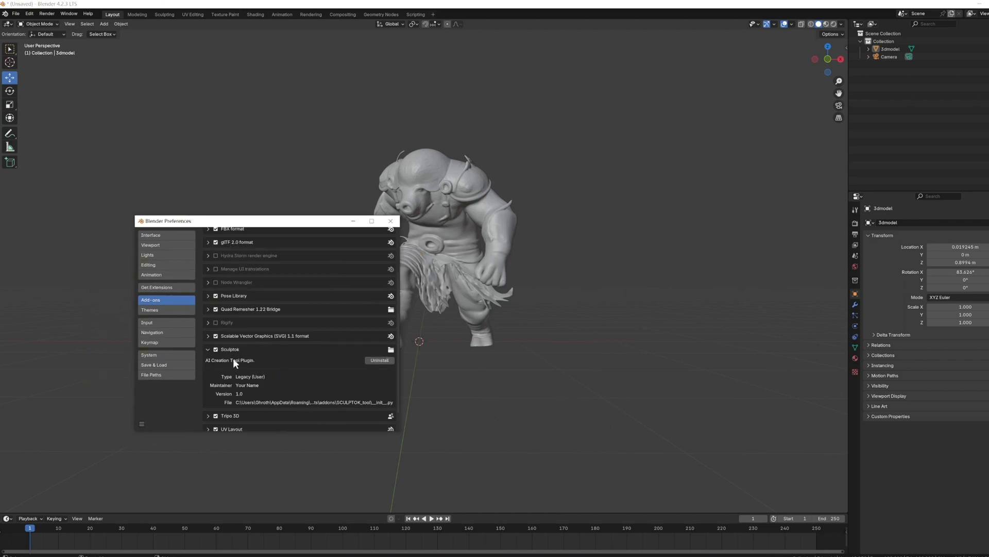
pyautogui.moveTo(833, 150)
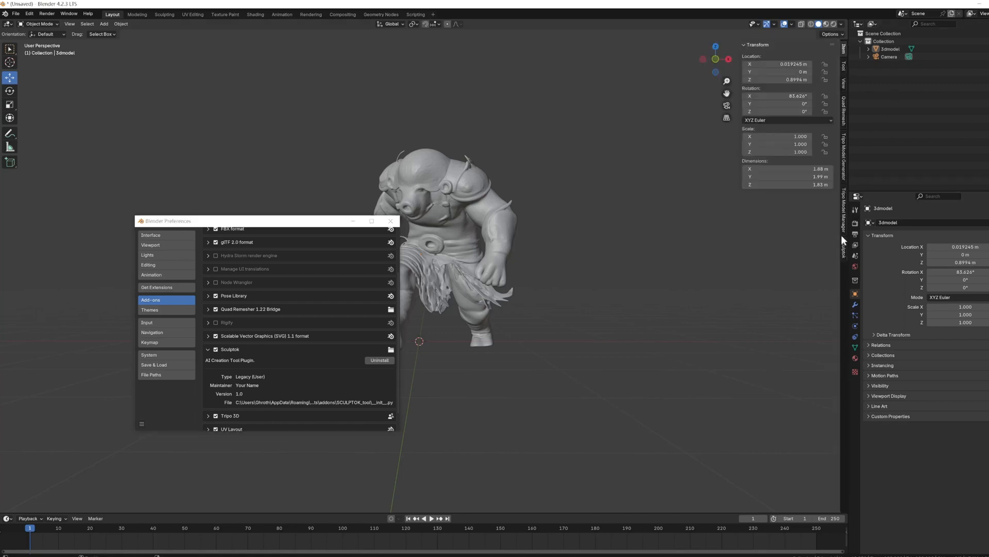
pyautogui.click(843, 250)
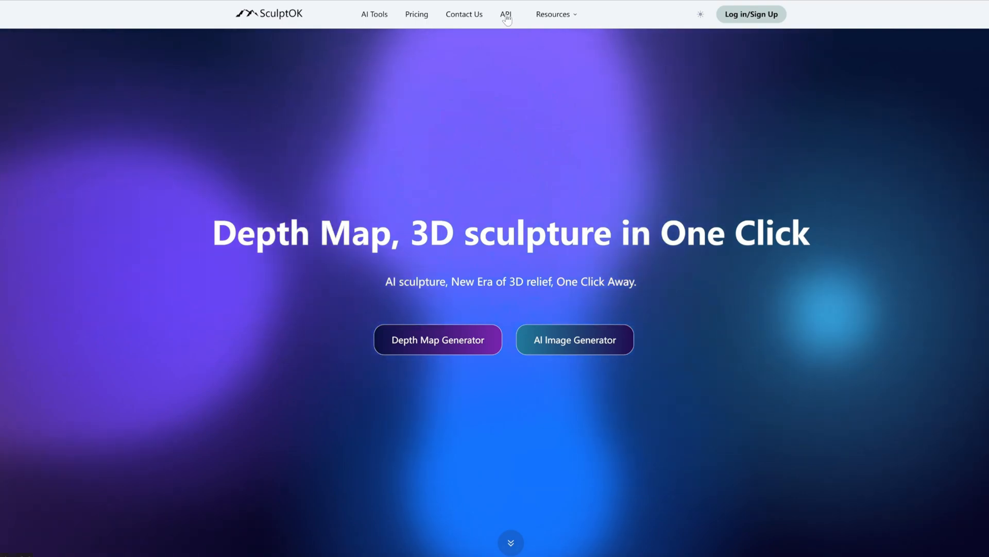
# - Navigate to the SculptOK API documentation's API Key page listing the account's keys
pyautogui.click(506, 14)
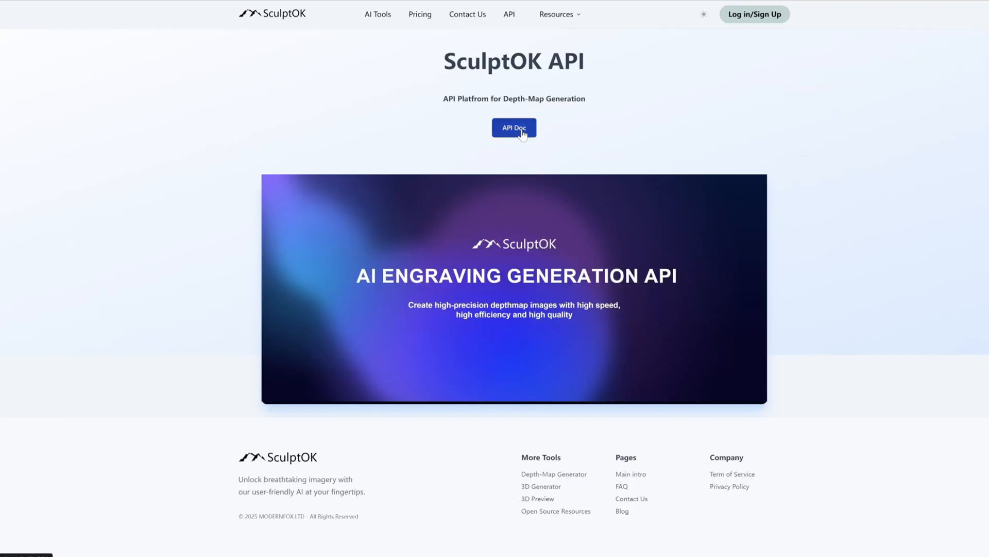
pyautogui.click(513, 127)
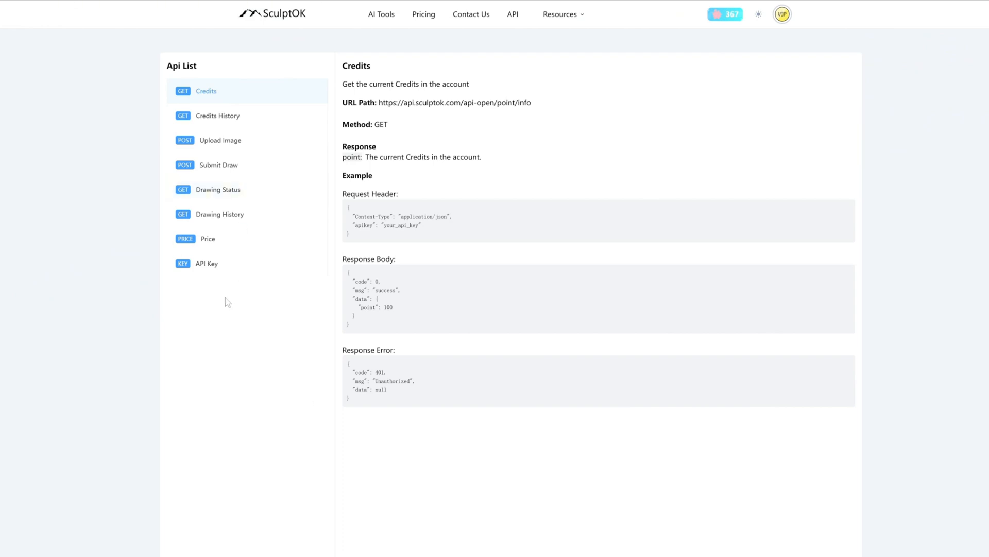
pyautogui.click(206, 264)
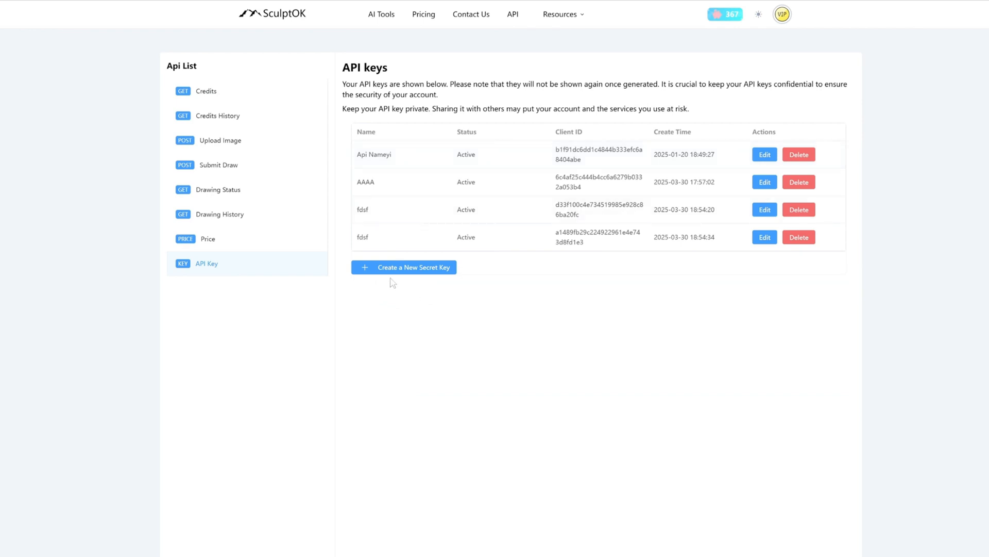
# - Create a new secret key named SCULPTOK and copy the generated key
pyautogui.click(404, 267)
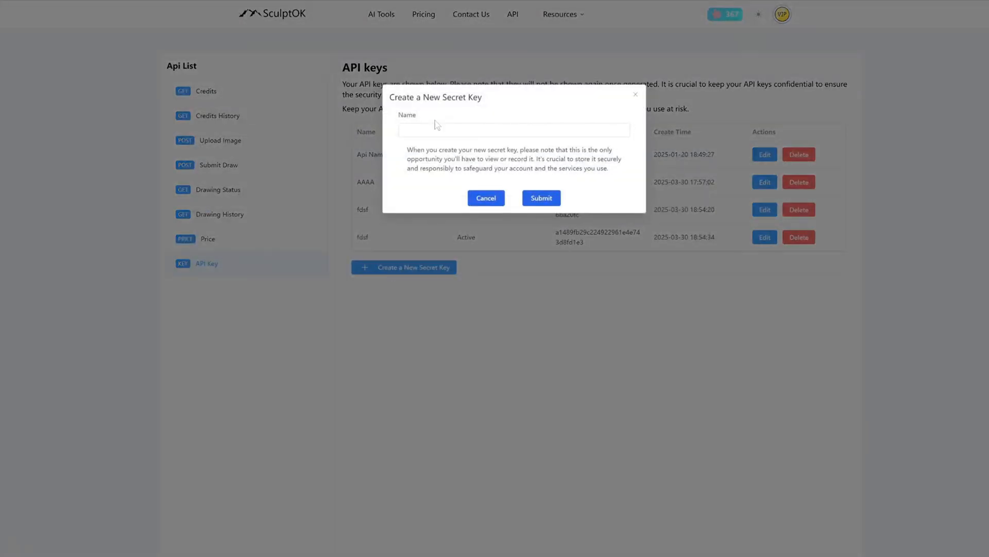
pyautogui.write('SCULPTOK')
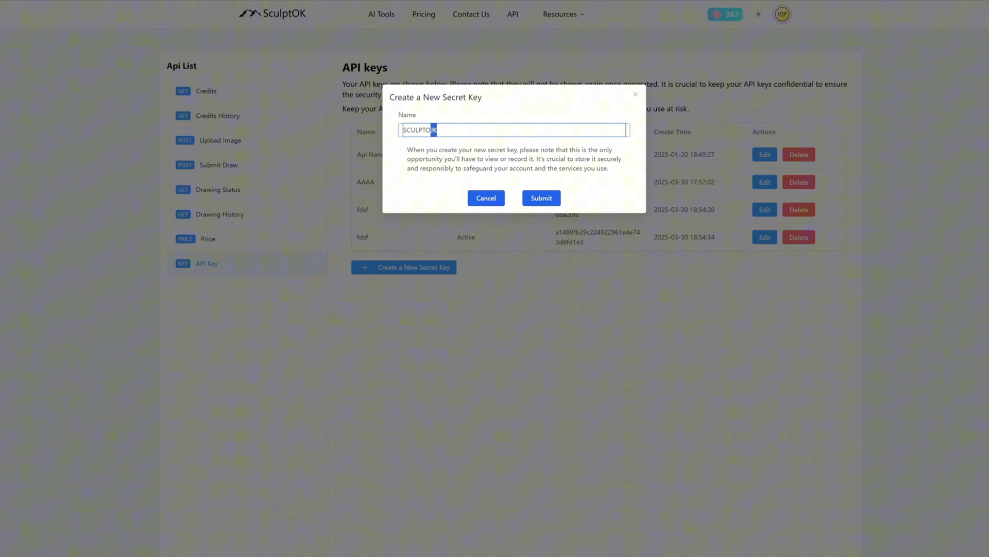
pyautogui.click(540, 198)
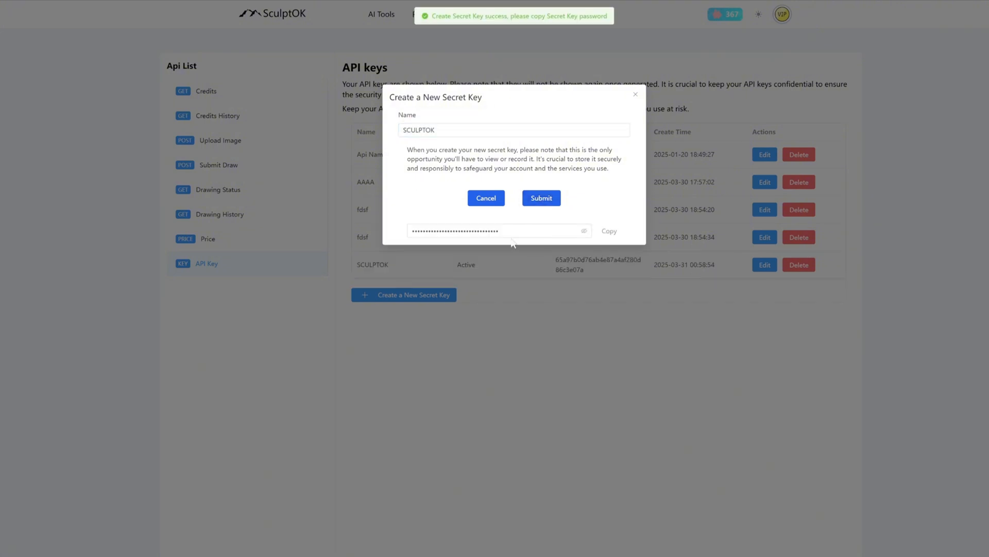
pyautogui.click(496, 230)
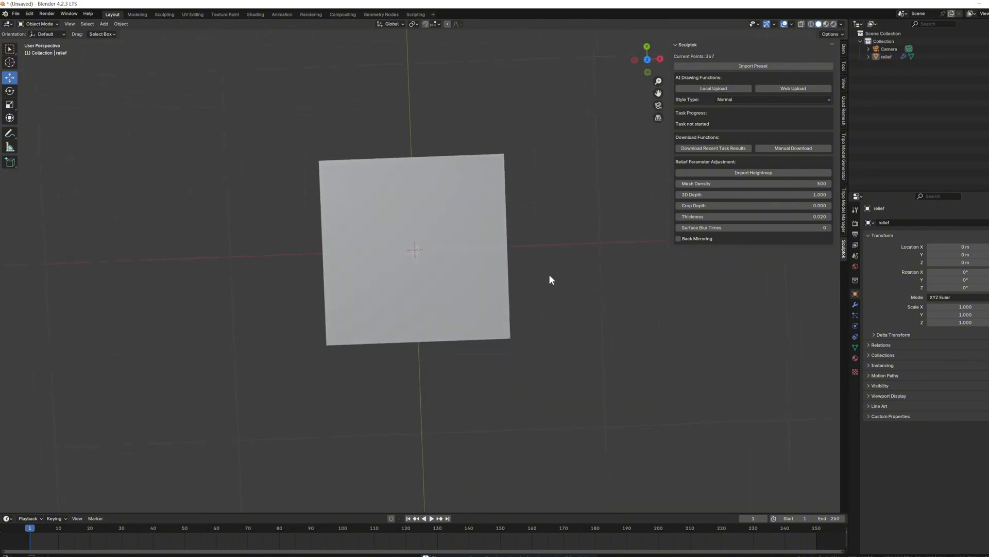
# - Show the Sculptok panel's Style Type choices: Normal, Portrait and Sketch
pyautogui.click(772, 99)
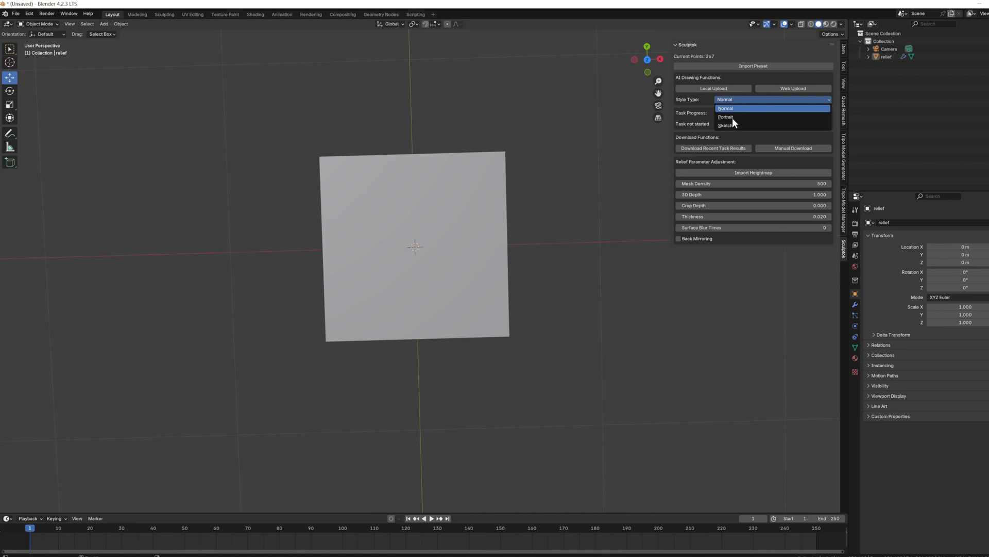
pyautogui.moveTo(748, 121)
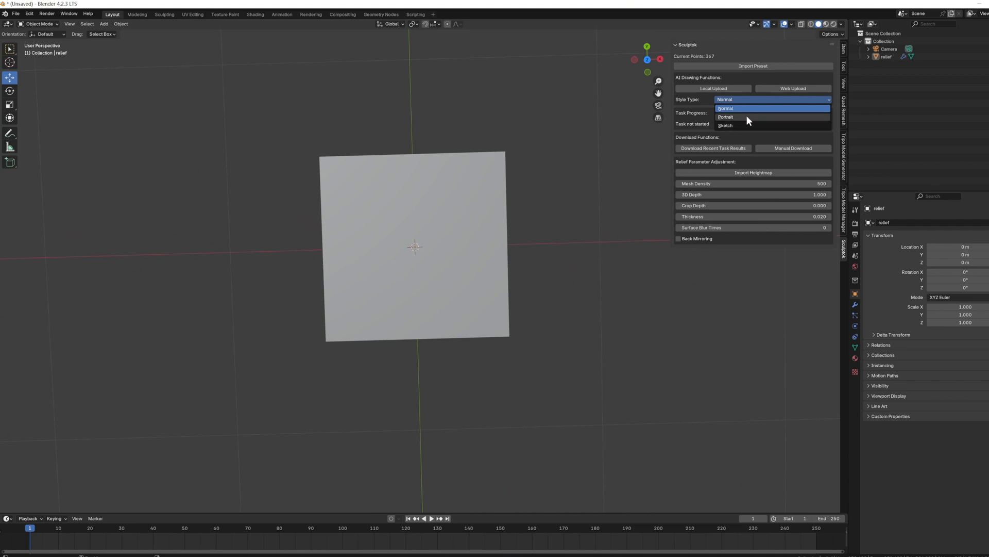
pyautogui.moveTo(732, 116)
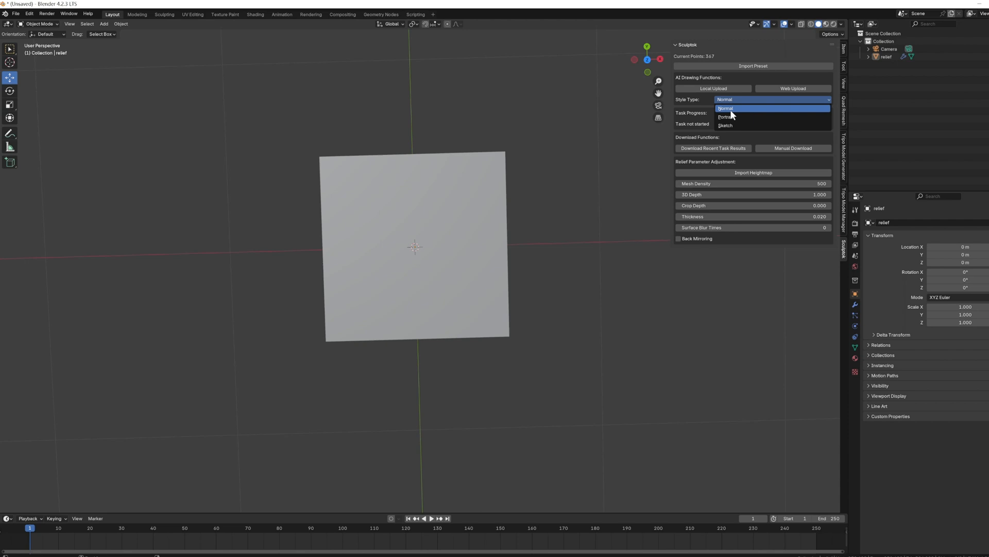
pyautogui.moveTo(743, 124)
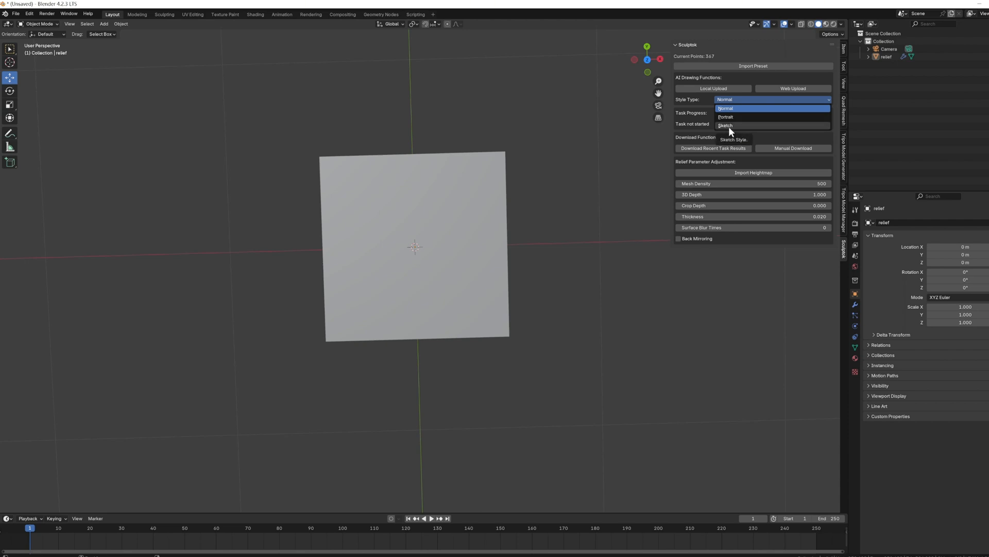
# - Choose the Sketch style and generate a relief from a locally uploaded image
pyautogui.click(726, 125)
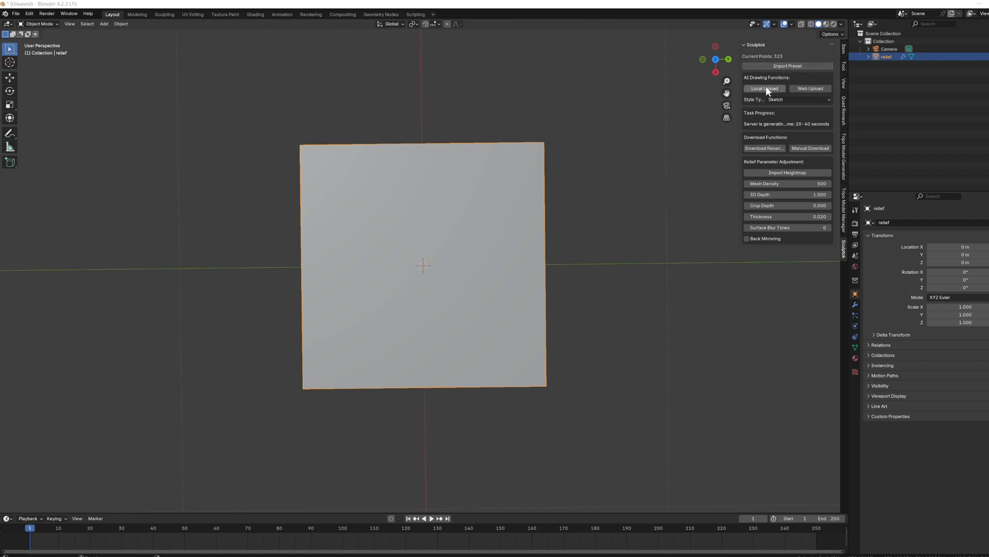
pyautogui.moveTo(764, 88)
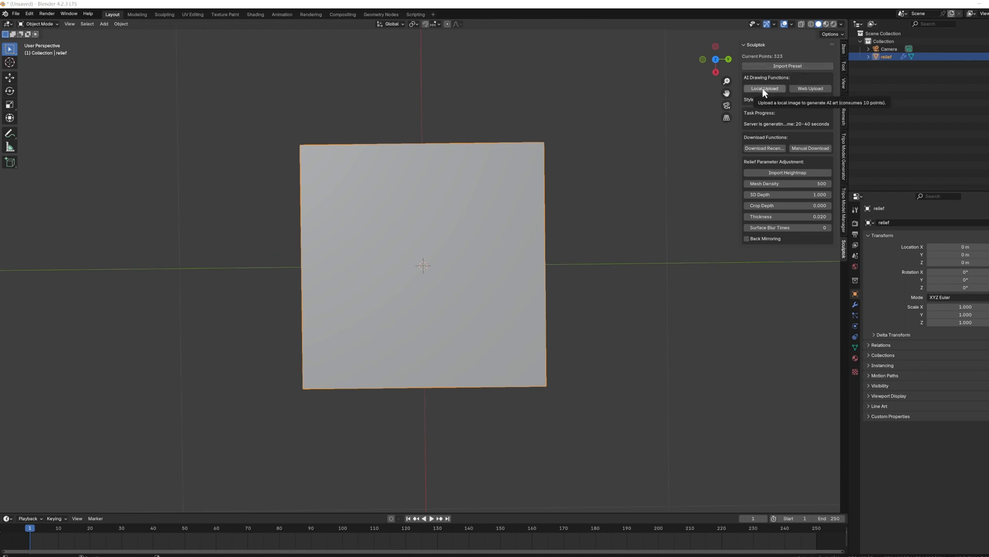
pyautogui.click(765, 88)
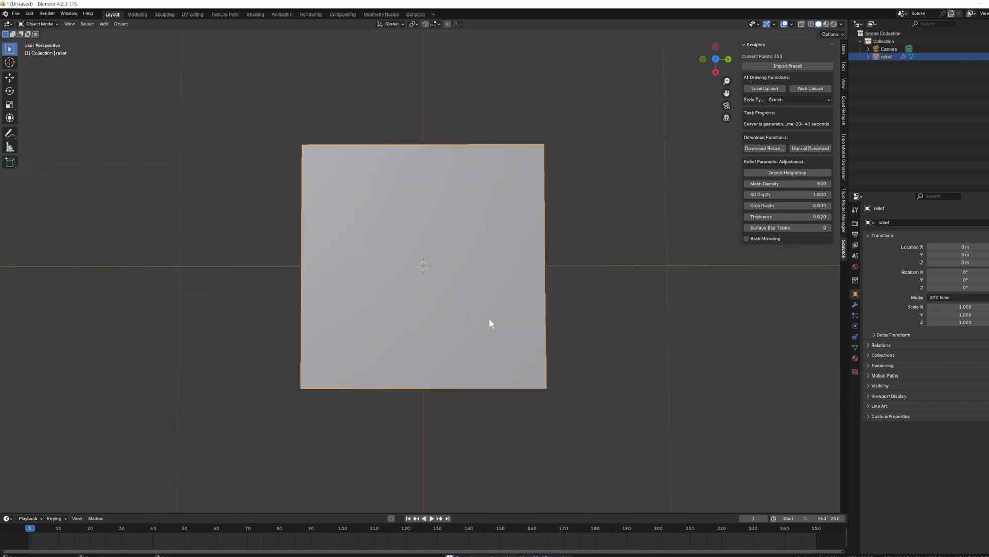
pyautogui.moveTo(491, 323); pyautogui.dragTo(402, 259)
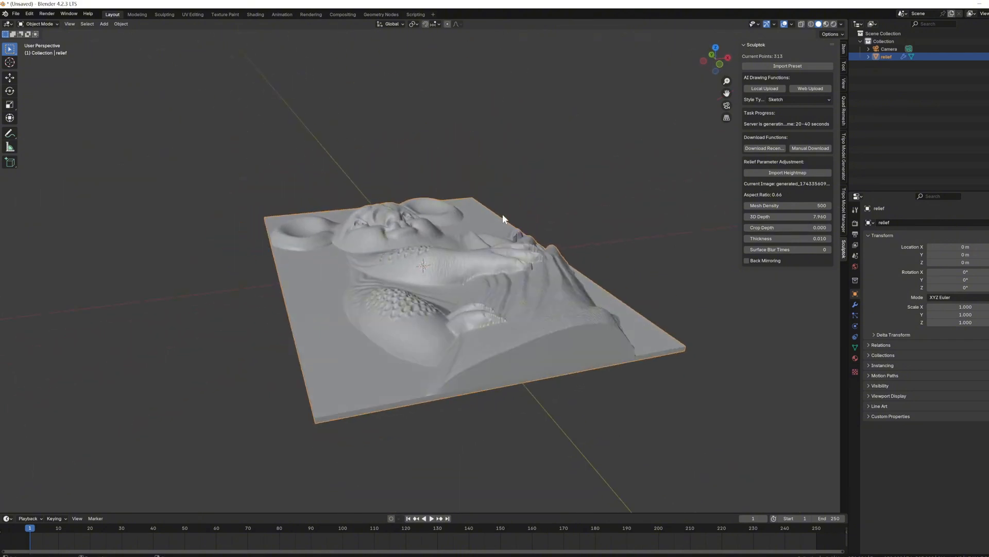
# - Raise the relief's crop depth and mirror it onto the back side, inspecting the result
pyautogui.click(788, 227)
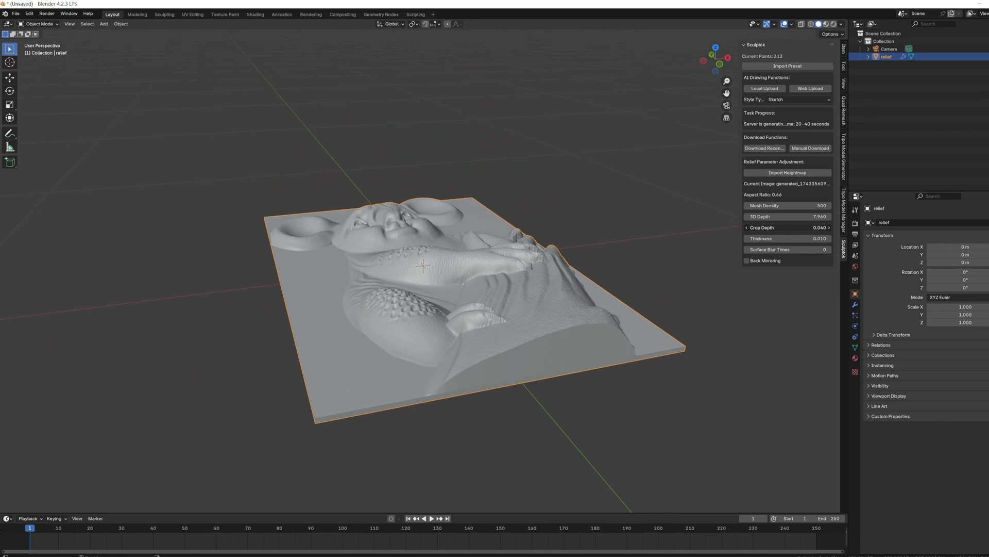
pyautogui.click(829, 227)
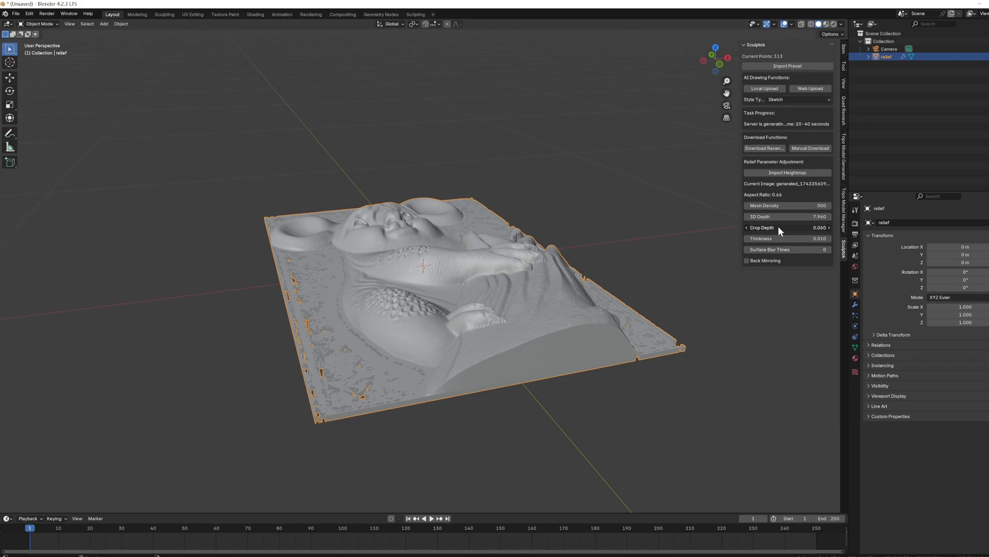
pyautogui.moveTo(831, 231)
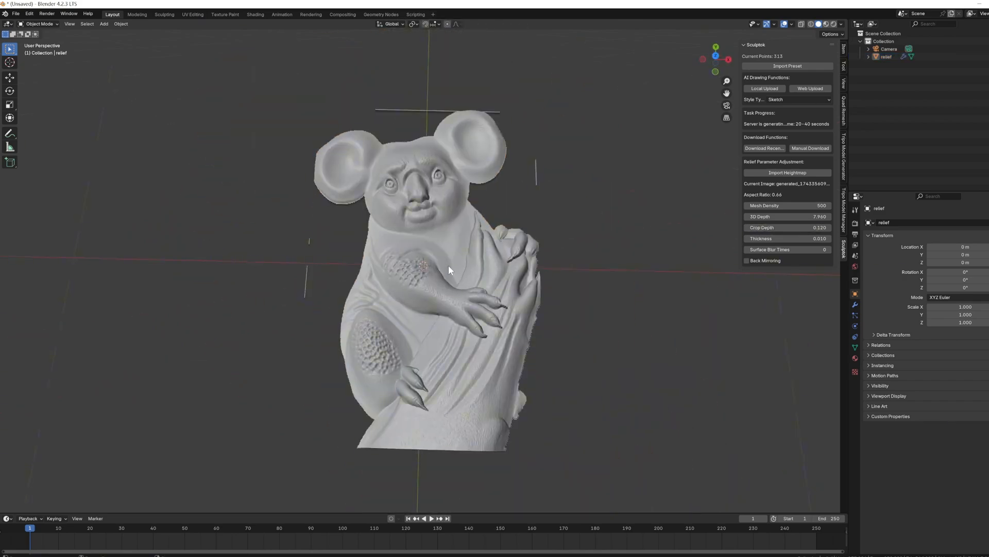
pyautogui.click(747, 261)
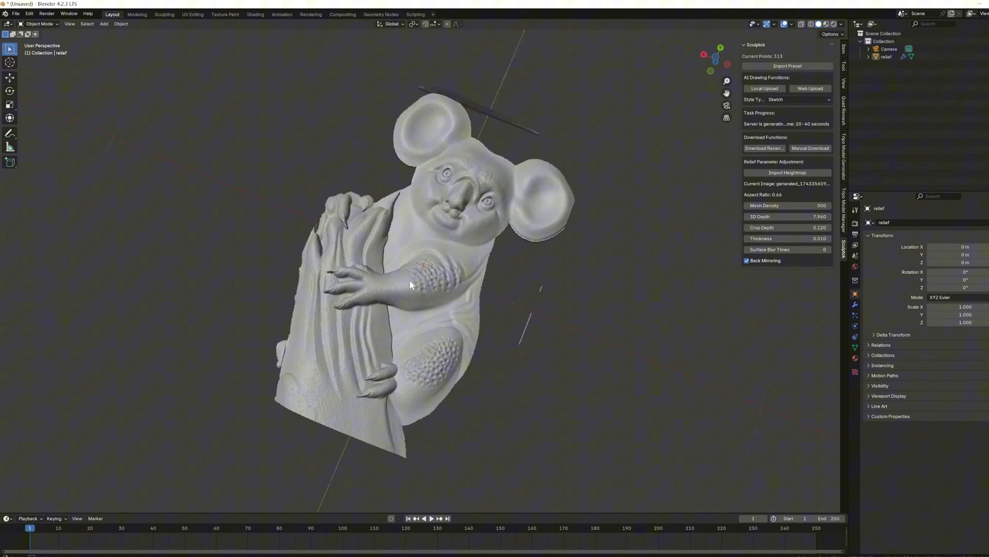
pyautogui.moveTo(411, 284); pyautogui.dragTo(517, 158)
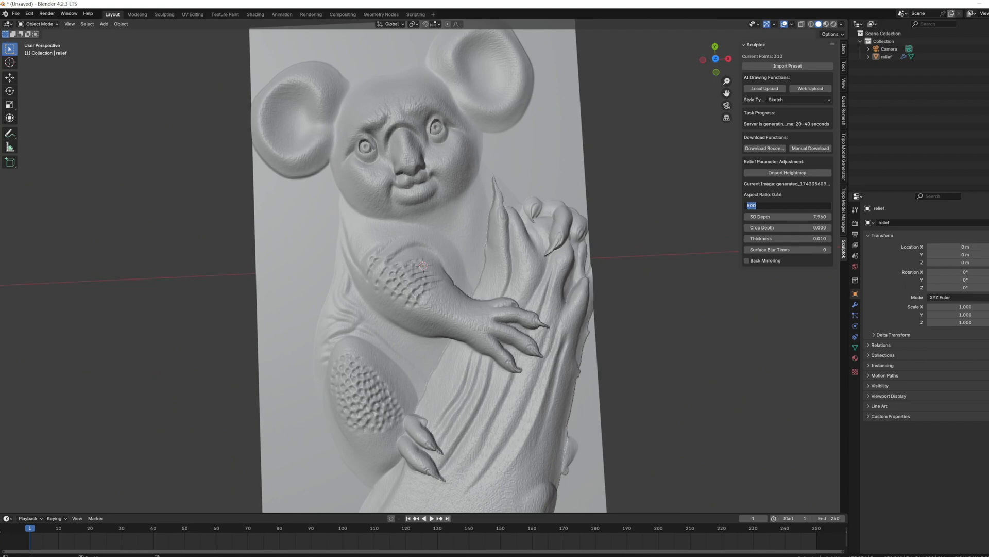
# - Enter 200 as the relief's mesh density
pyautogui.write('200')
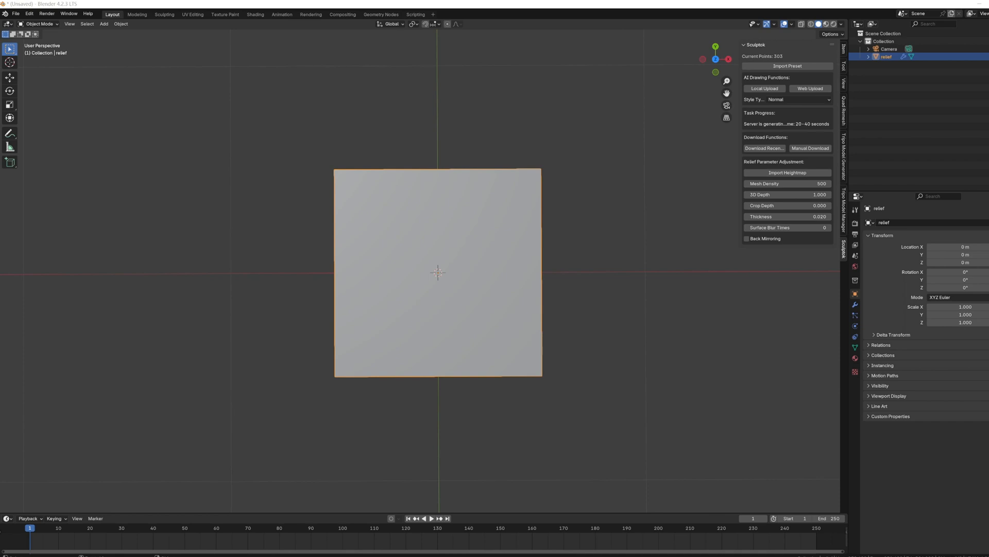
# - Generate the wolf medallion relief, deepen its 3D depth to 7.130 and start a heightmap import
pyautogui.click(787, 172)
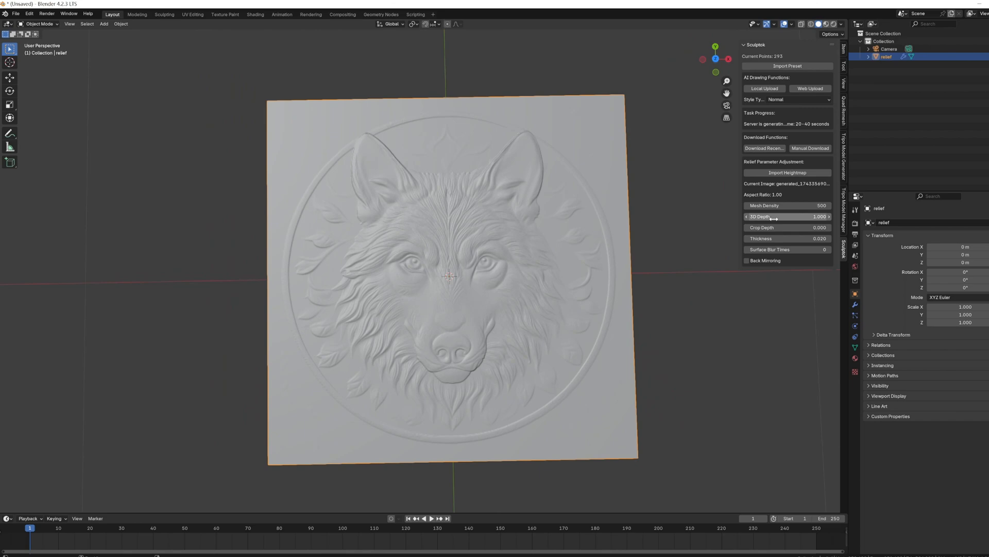
pyautogui.moveTo(788, 217); pyautogui.dragTo(826, 216)
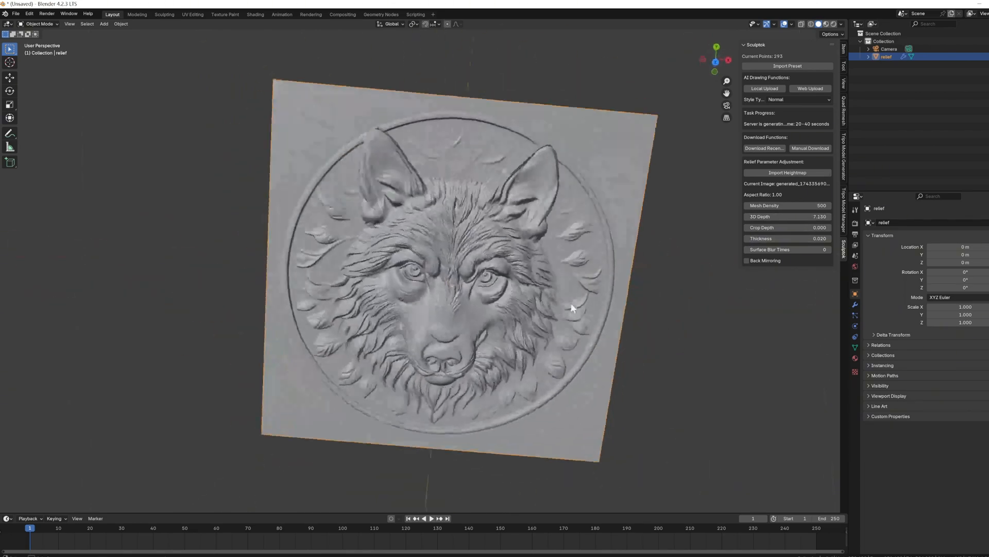
pyautogui.click(787, 172)
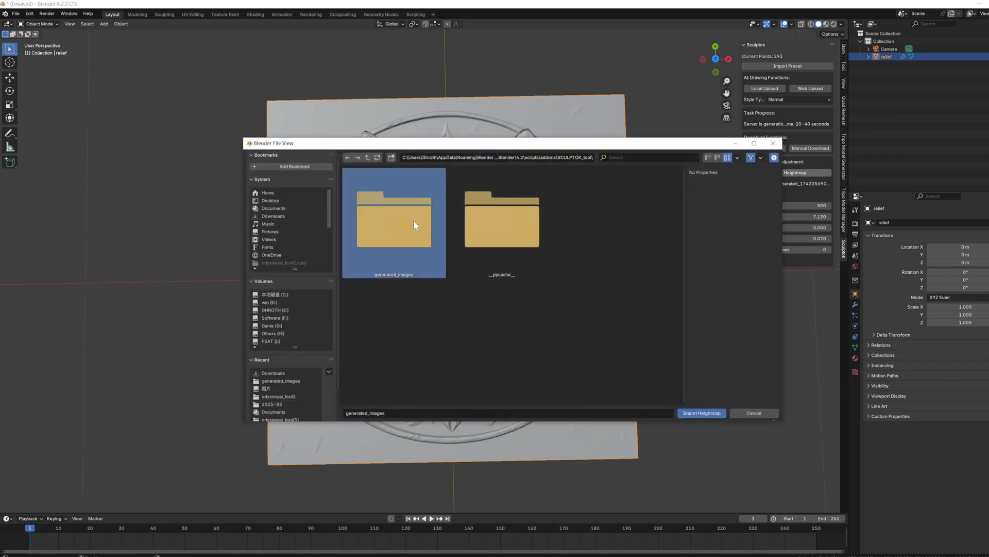
# - Browse the generated_images wolf heightmaps, then cancel the import
pyautogui.doubleClick(393, 221)
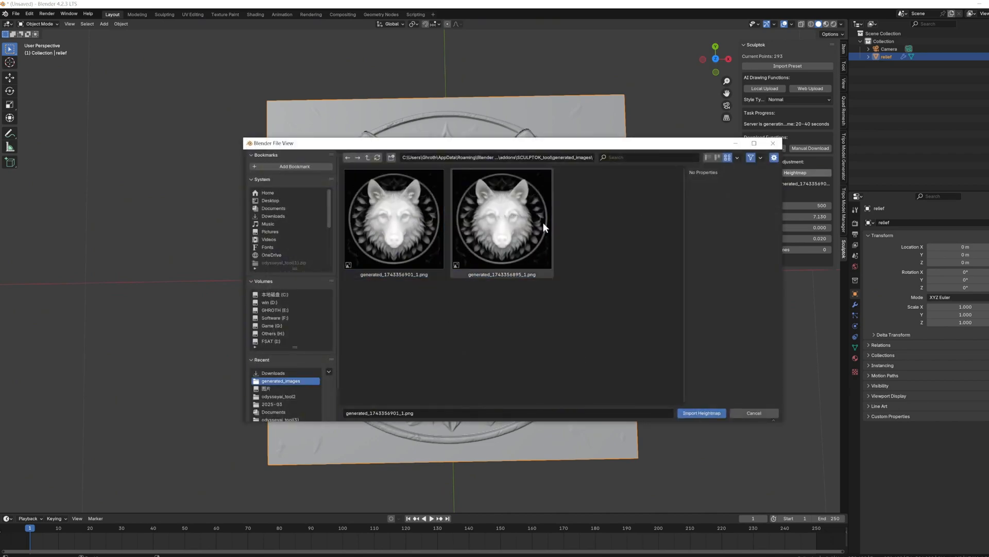
pyautogui.click(394, 217)
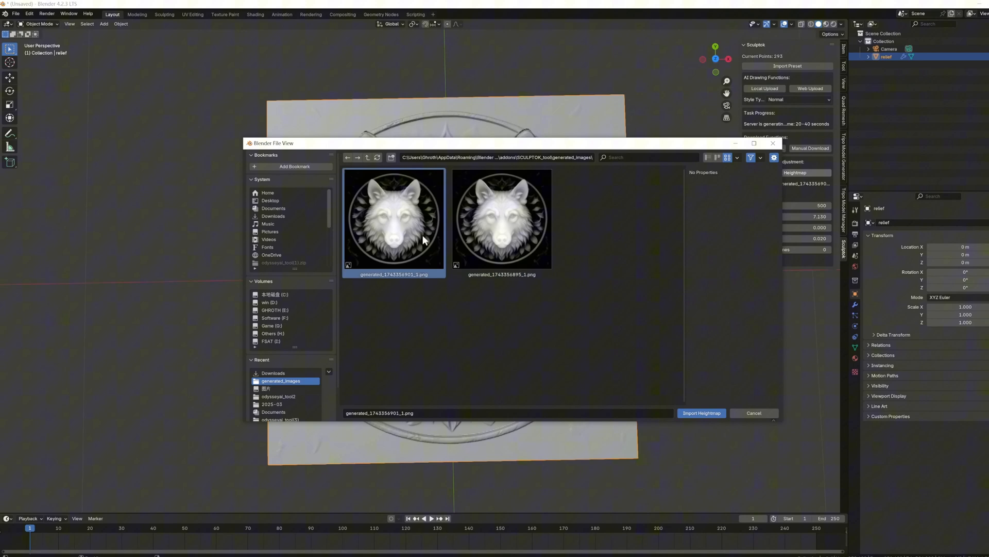
pyautogui.click(502, 217)
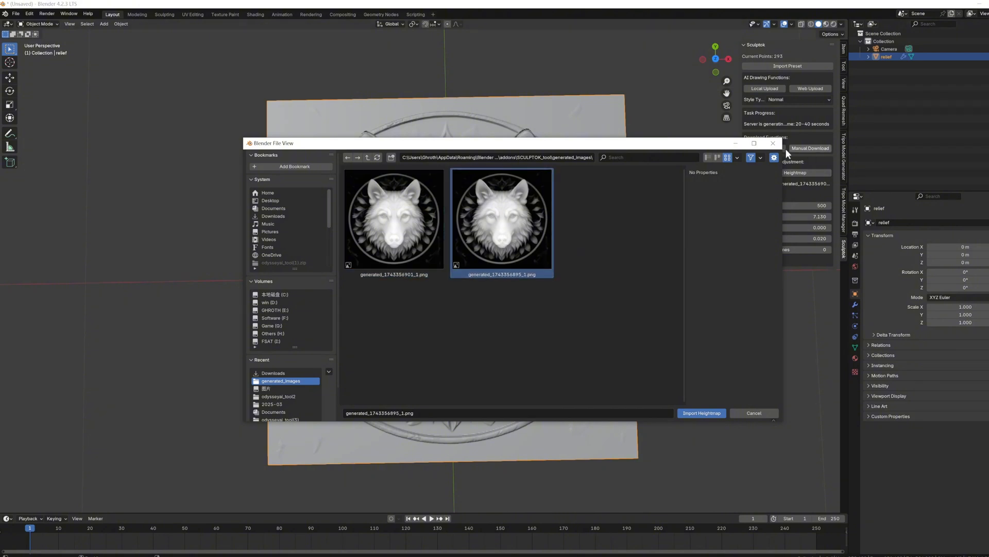
pyautogui.click(701, 413)
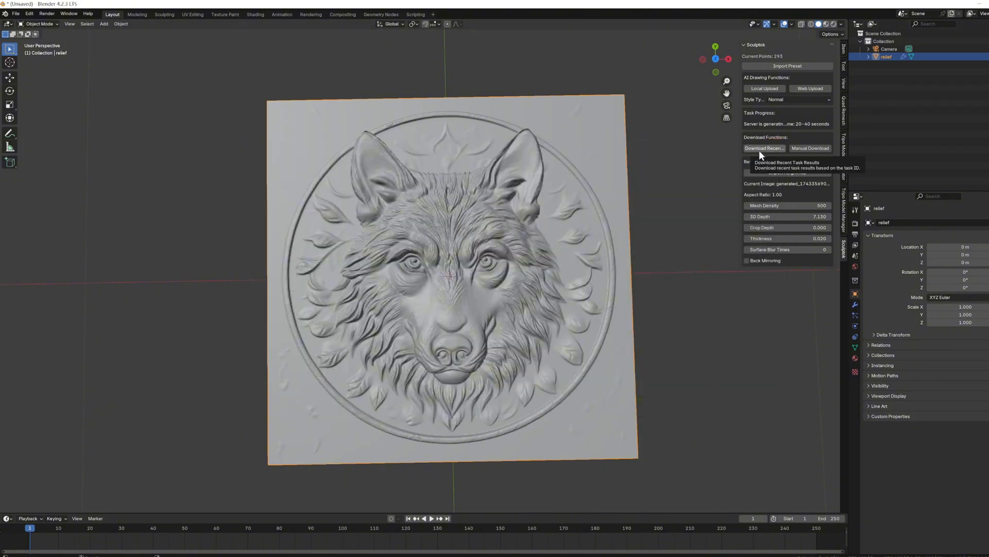
# - Download the recent task results using the first wolf heightmap from generated_images
pyautogui.click(764, 148)
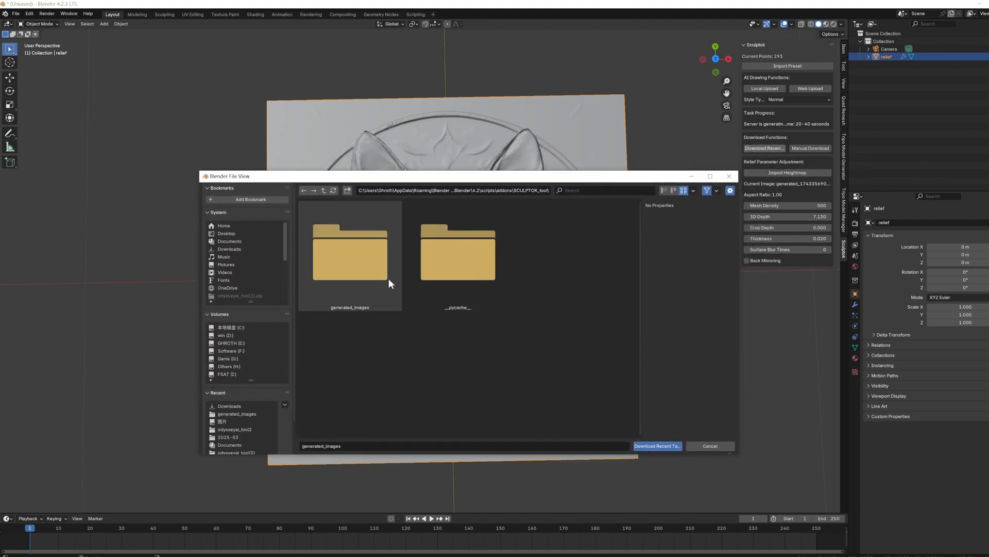
pyautogui.doubleClick(349, 252)
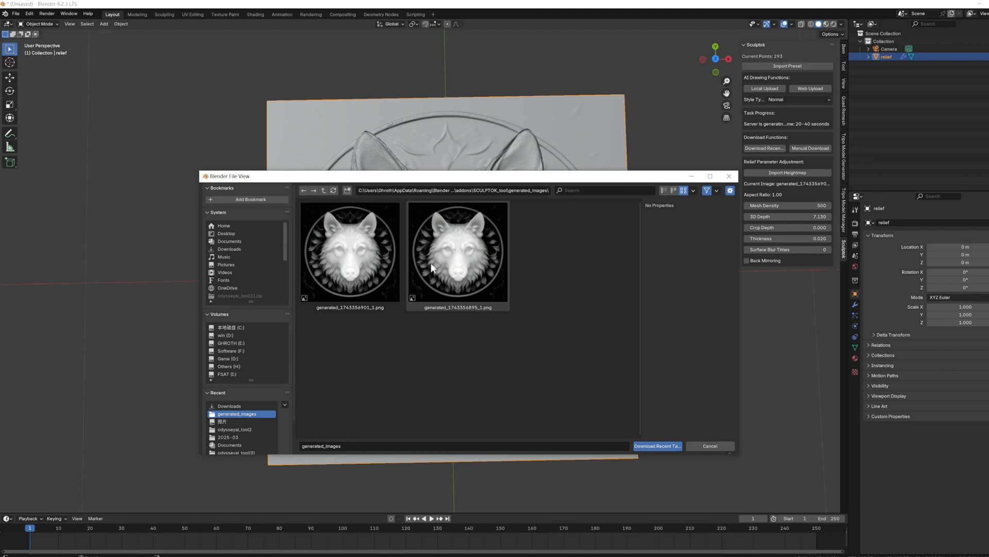
pyautogui.click(349, 253)
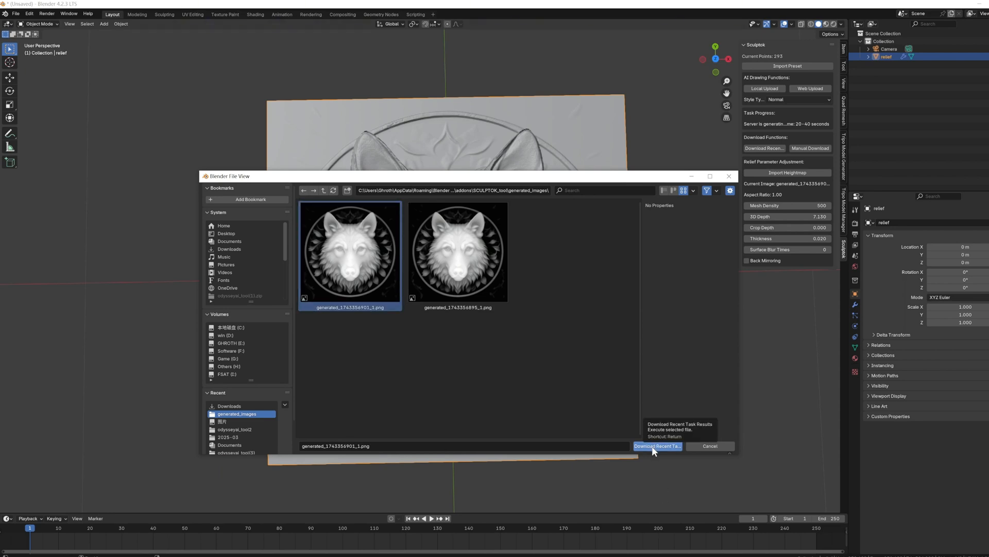
pyautogui.click(656, 445)
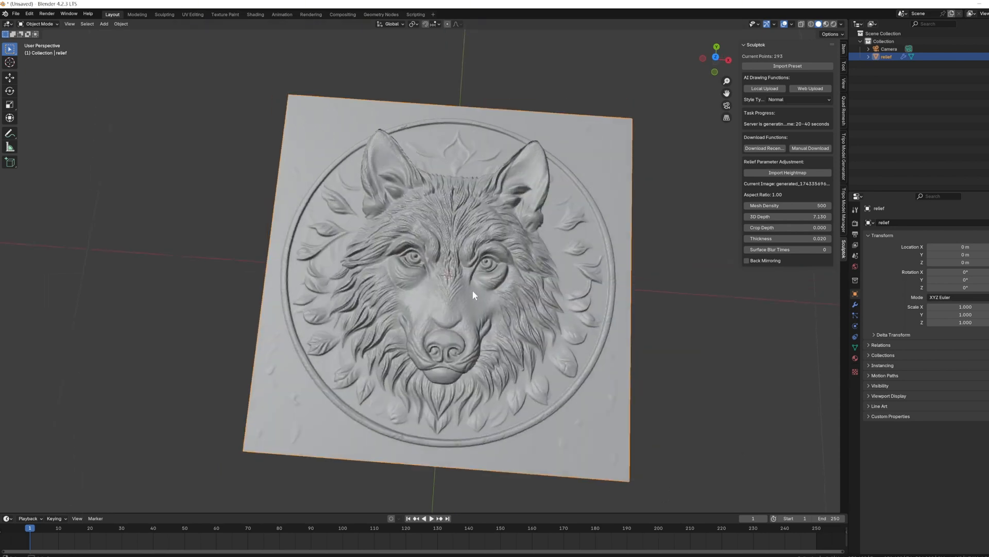
# - Import another wolf heightmap variant from generated_images onto the plane
pyautogui.click(787, 172)
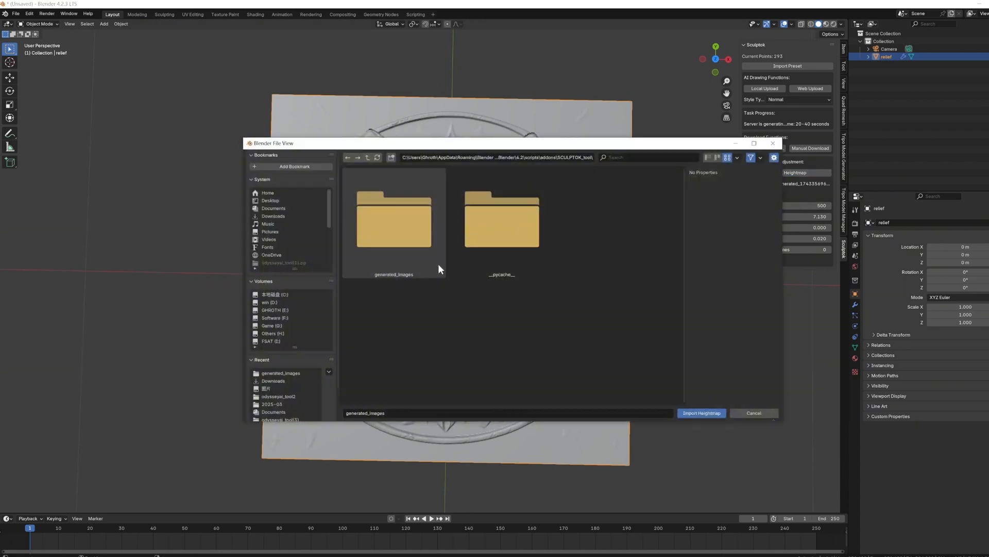
pyautogui.doubleClick(393, 222)
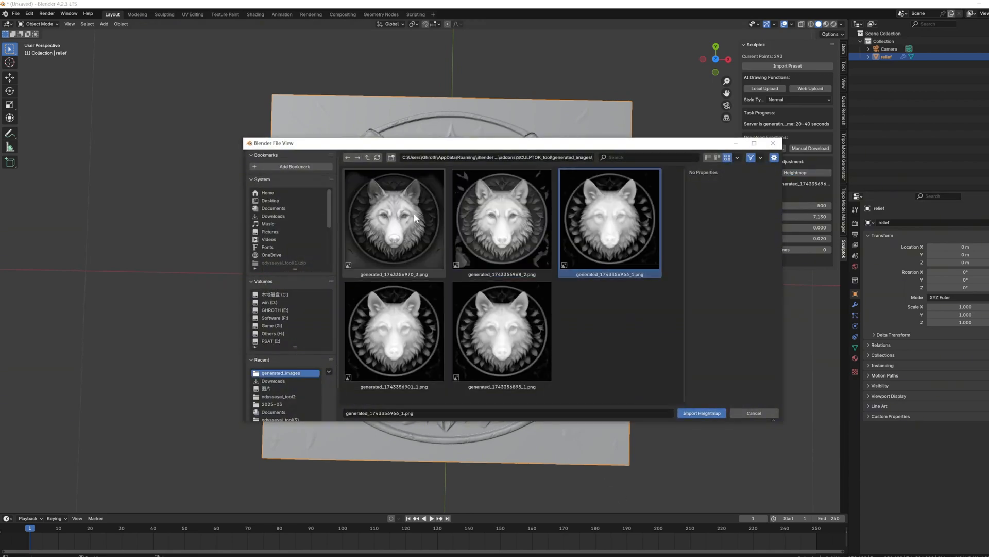
pyautogui.click(502, 217)
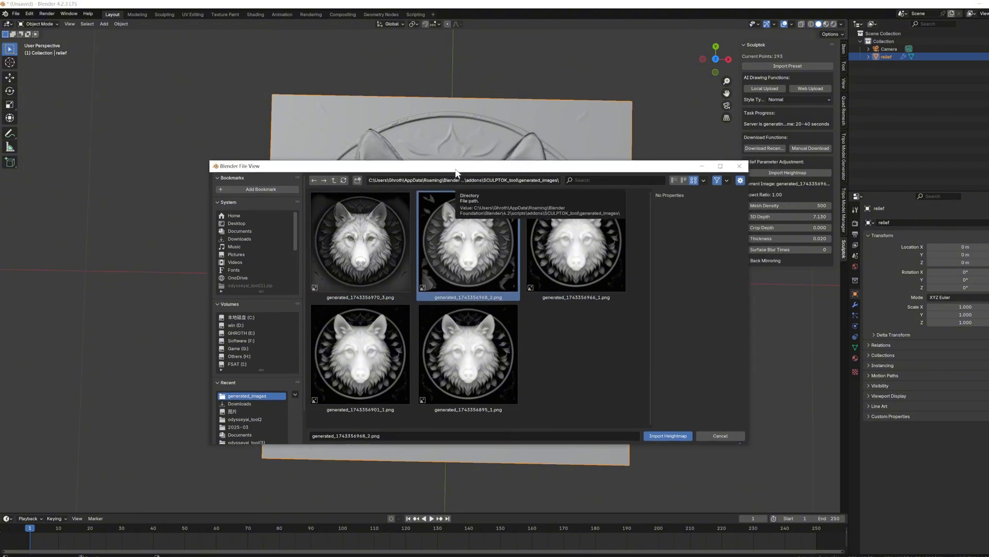
pyautogui.click(667, 436)
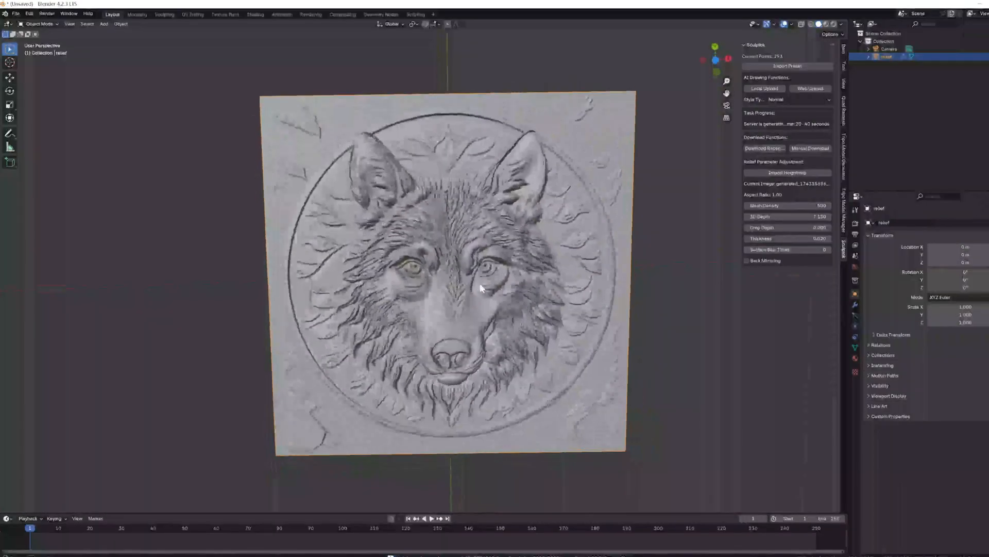
pyautogui.moveTo(479, 290); pyautogui.dragTo(450, 274)
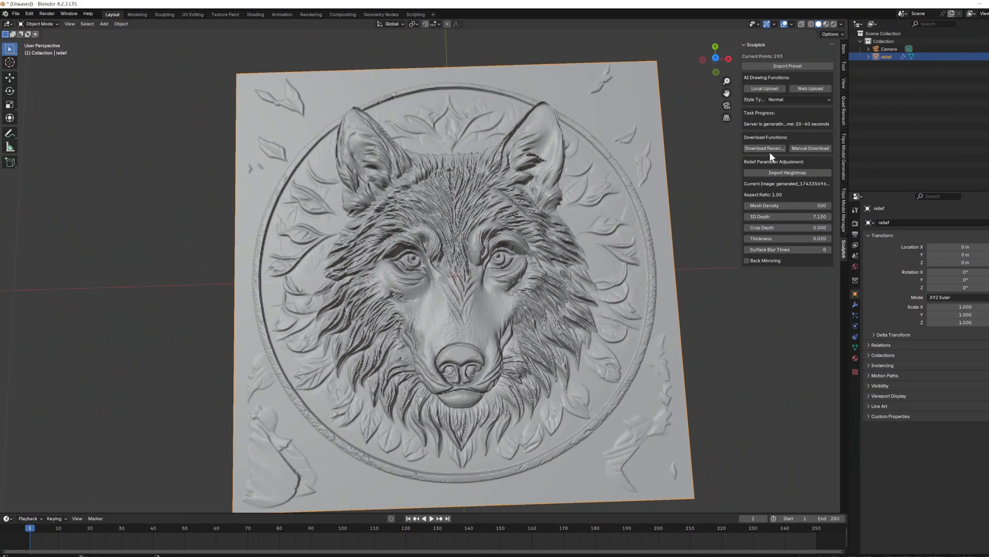
pyautogui.click(787, 172)
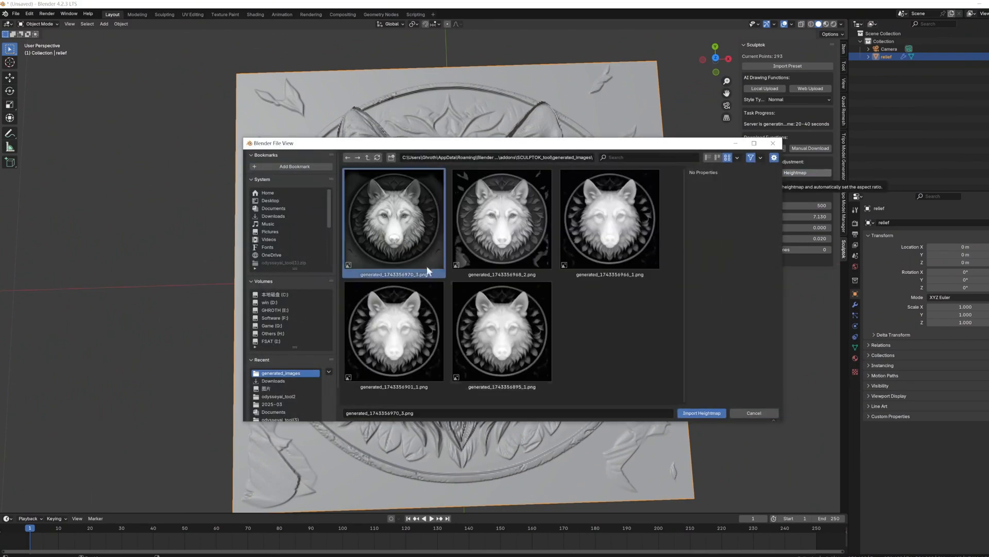
pyautogui.click(701, 413)
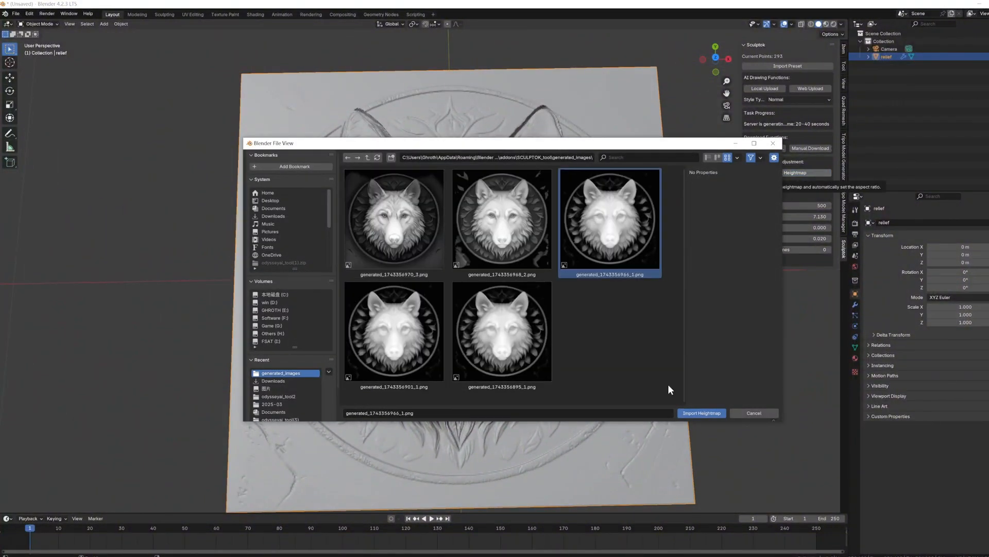
pyautogui.click(701, 413)
pyautogui.write('2000')
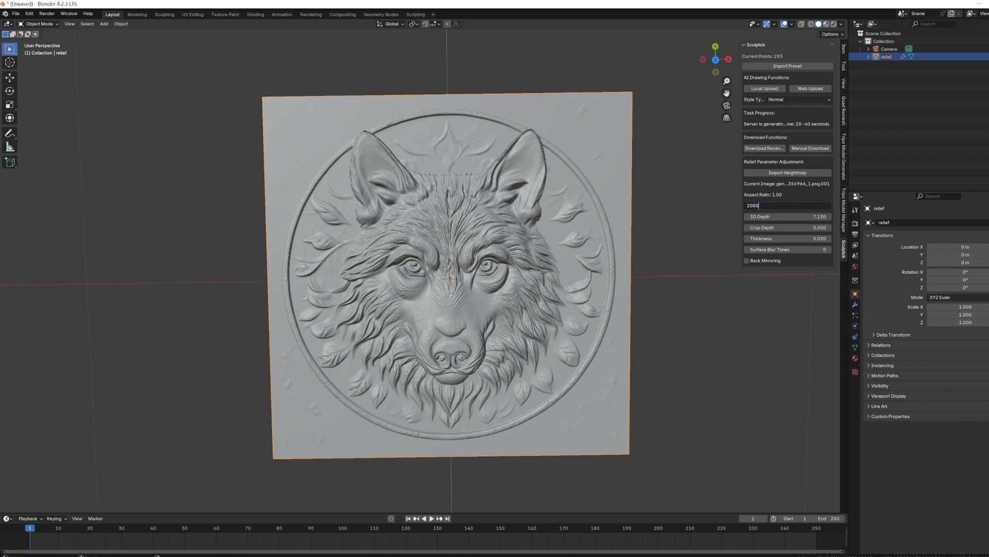
# - Set the wolf relief's mesh density to 3000 and surface blur times to 5
pyautogui.press('Return')
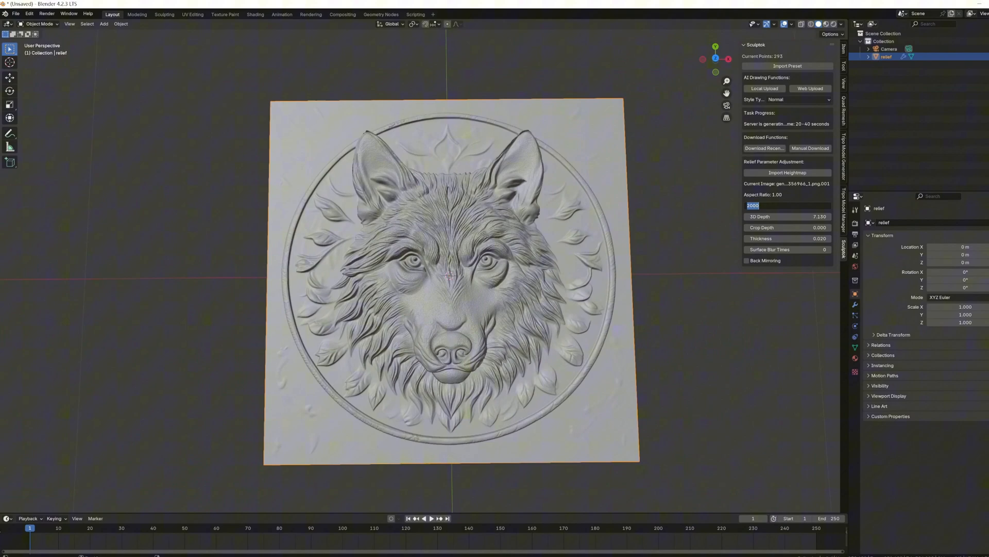
pyautogui.write('3000')
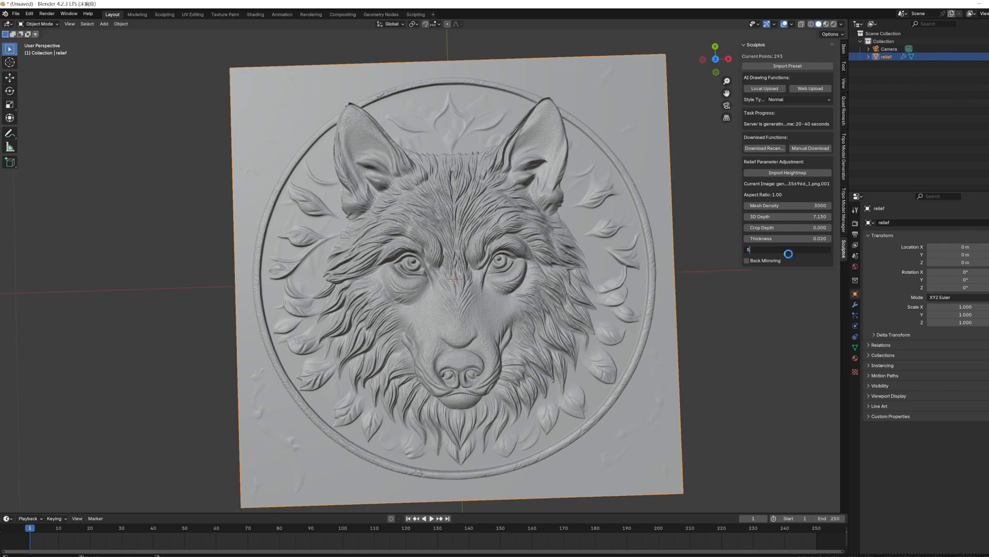
pyautogui.write('5')
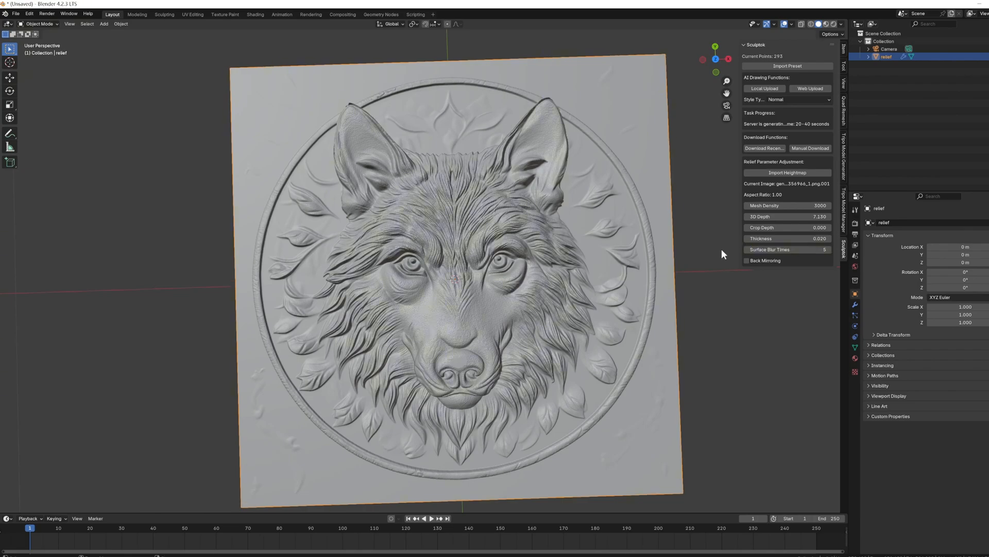
pyautogui.scroll(3)
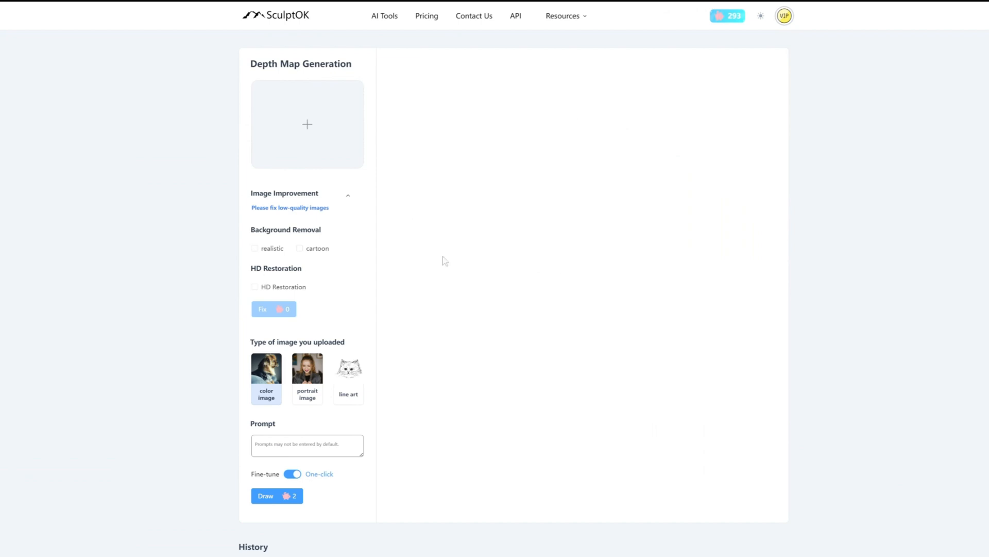
# - Go to the Text to Image generator for the metal coin relief prompt
pyautogui.click(384, 16)
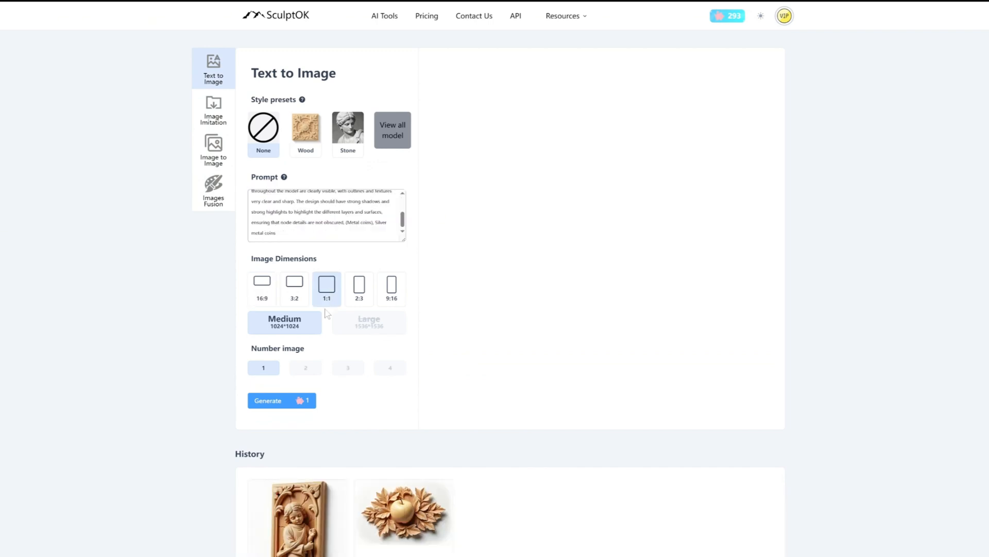
# - Generate the relief image from the prompt and view the resulting anchor relief in detail
pyautogui.click(282, 400)
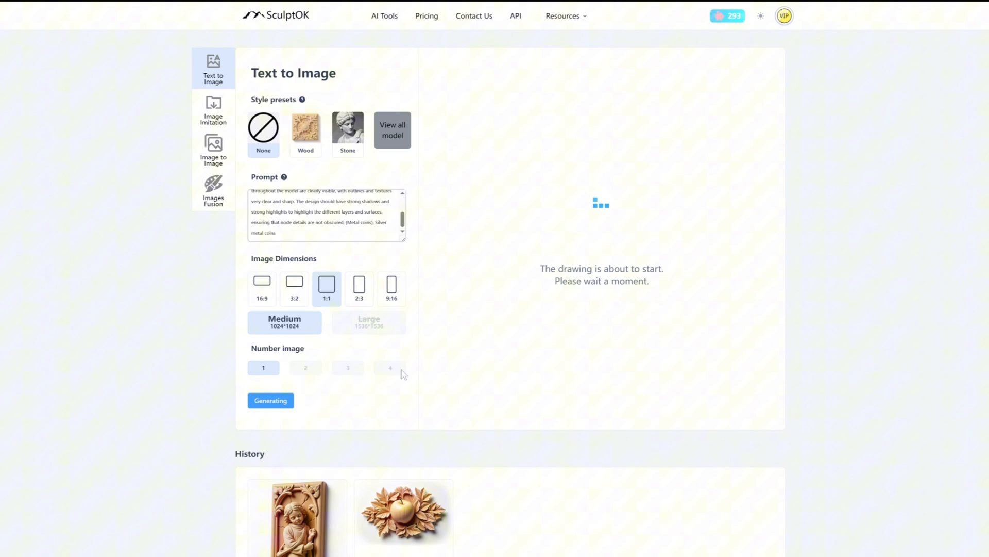
pyautogui.scroll(-3)
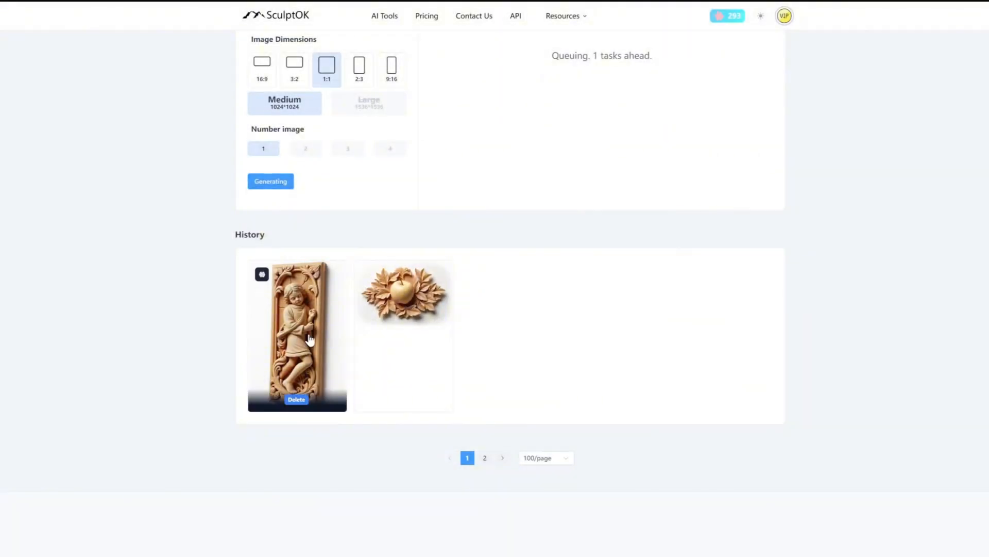
pyautogui.scroll(3)
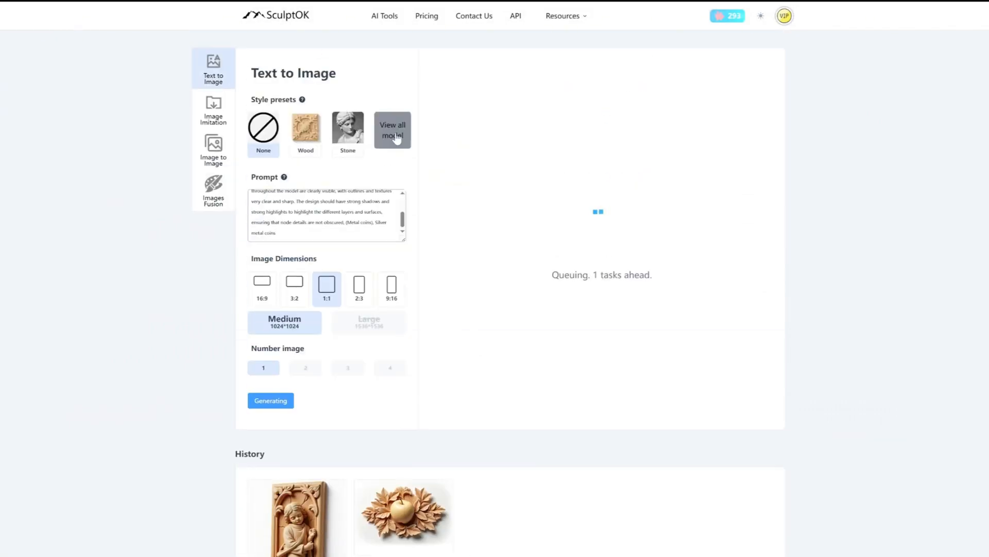
pyautogui.click(391, 129)
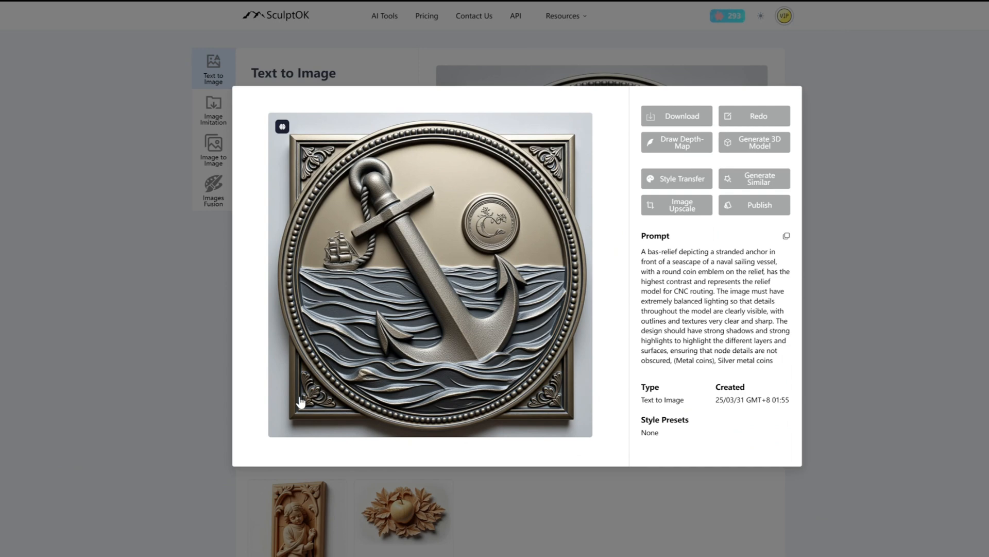
pyautogui.moveTo(789, 130)
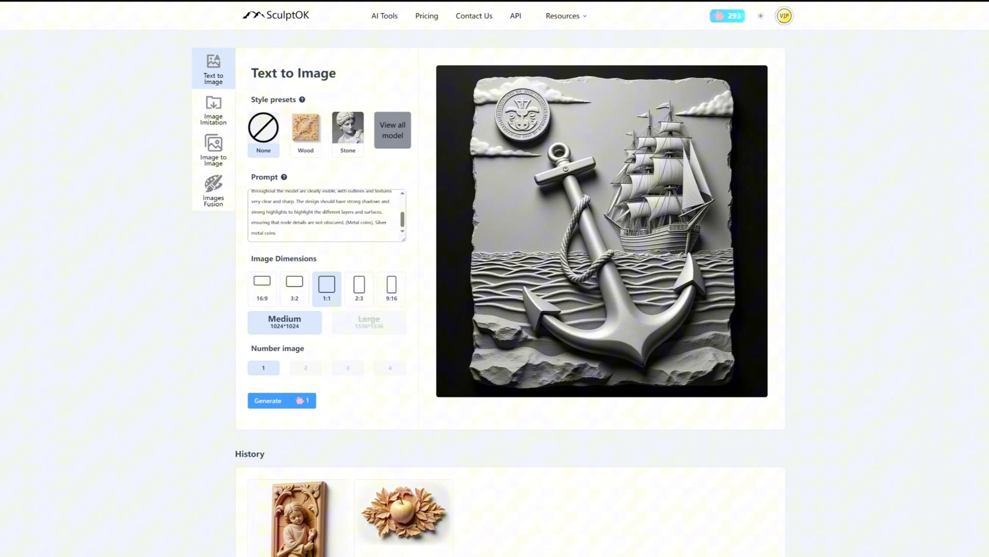
# - Make the new anchor-and-ship relief the reference for Image Imitation via Generate Similar
pyautogui.click(601, 229)
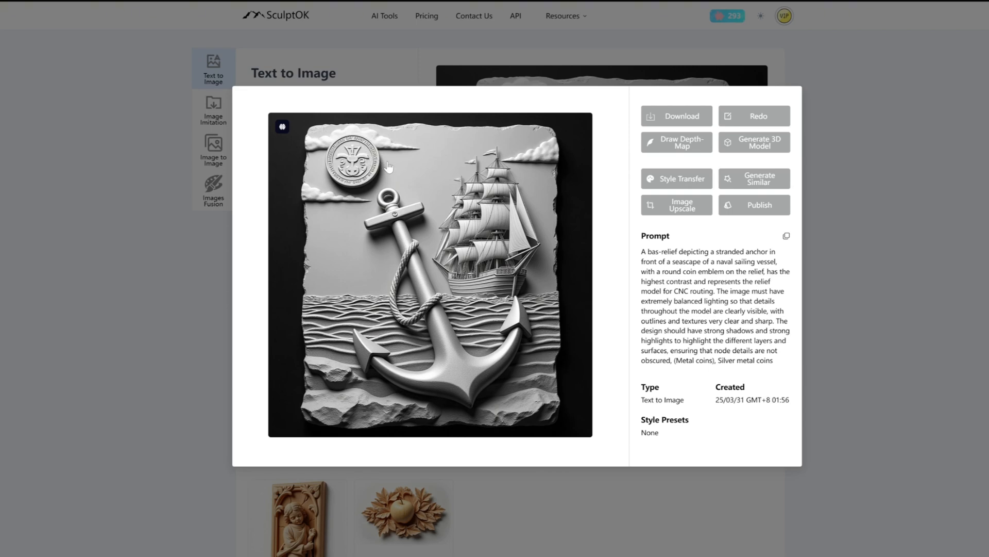
pyautogui.click(213, 109)
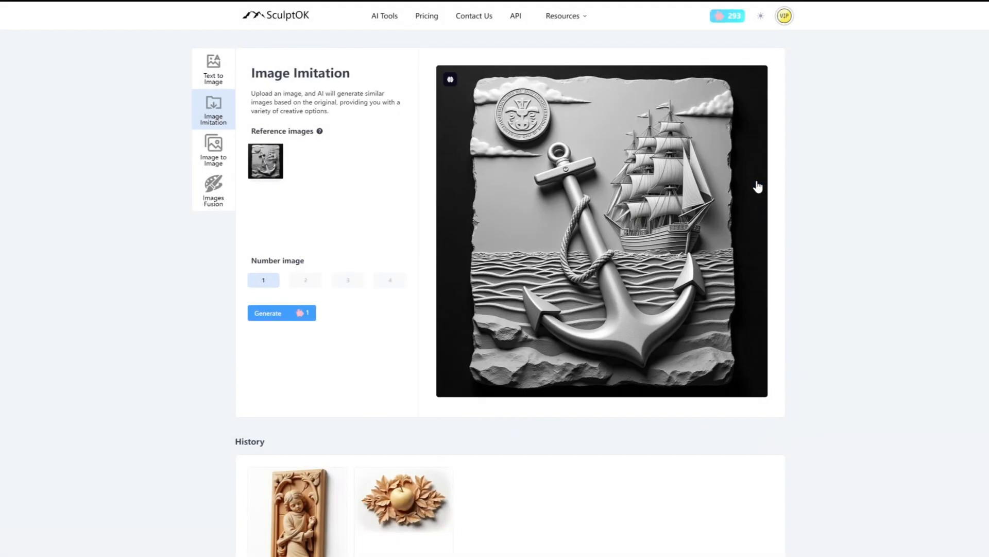
# - Generate a similar anchor-and-ship variation and send it to Depth Map Generation
pyautogui.click(282, 312)
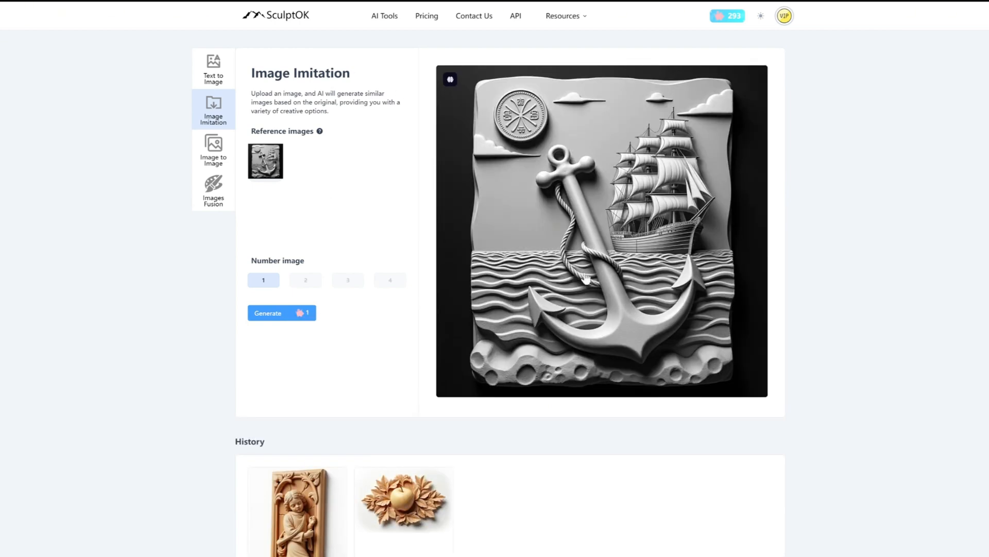
pyautogui.click(599, 227)
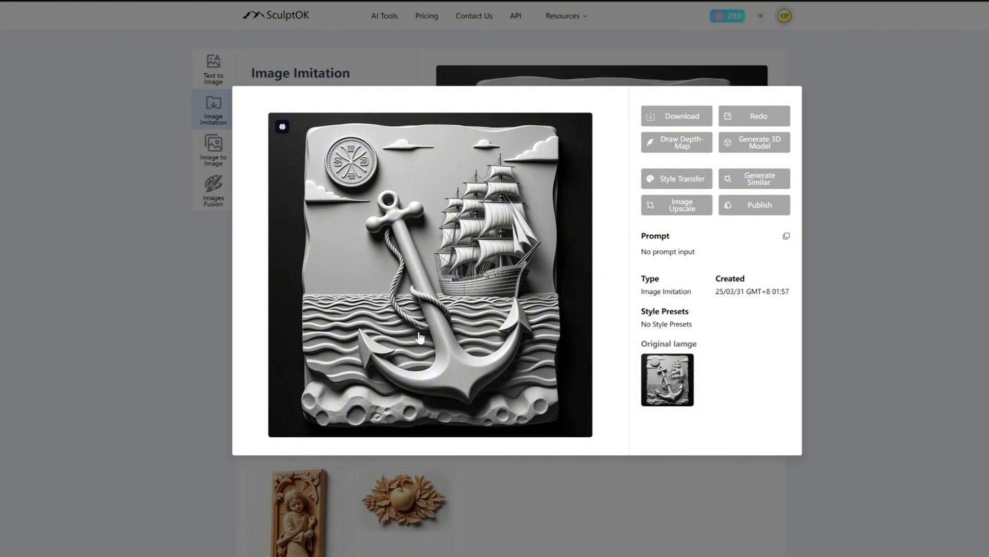
pyautogui.click(431, 275)
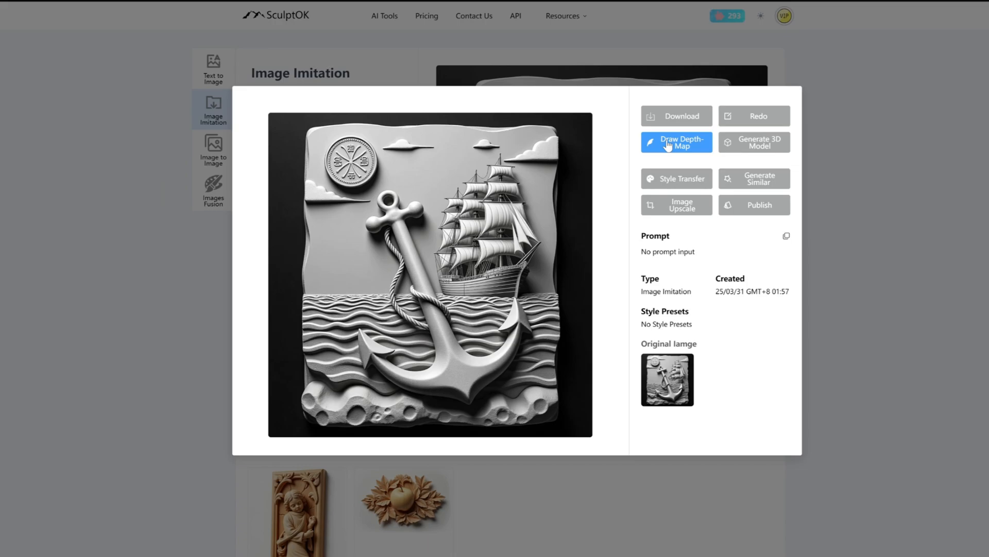
pyautogui.click(675, 143)
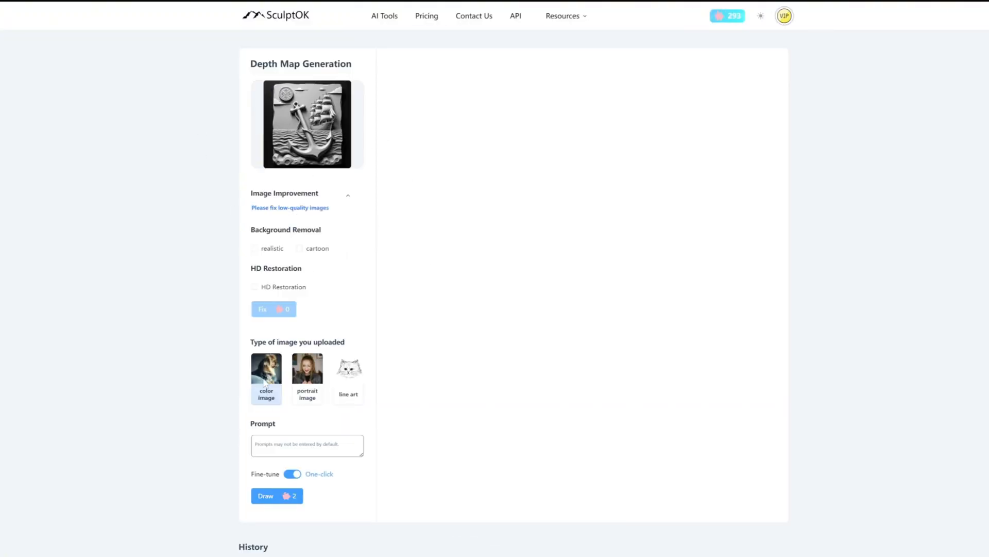
# - Draw depth maps from the color image and preview one as a 3D relief
pyautogui.click(277, 495)
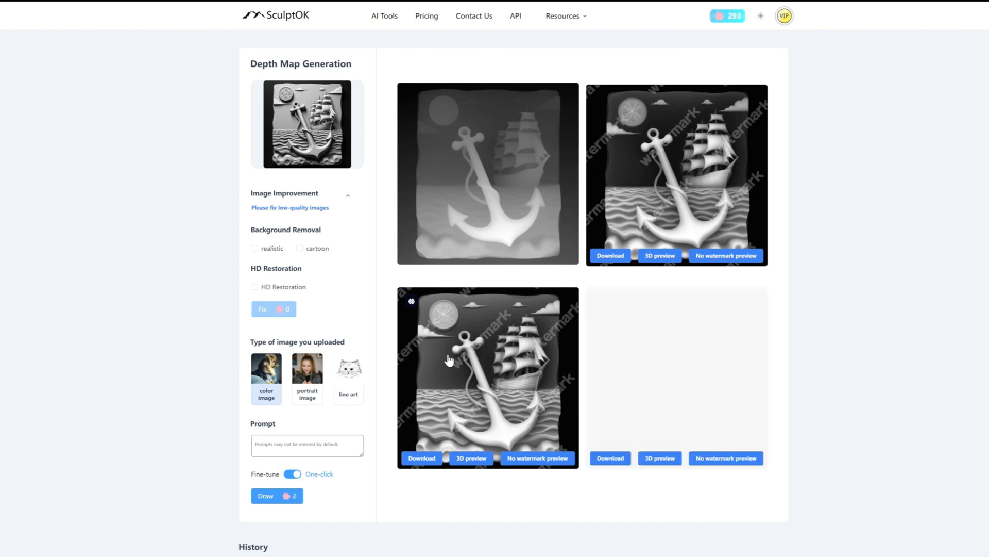
pyautogui.click(488, 376)
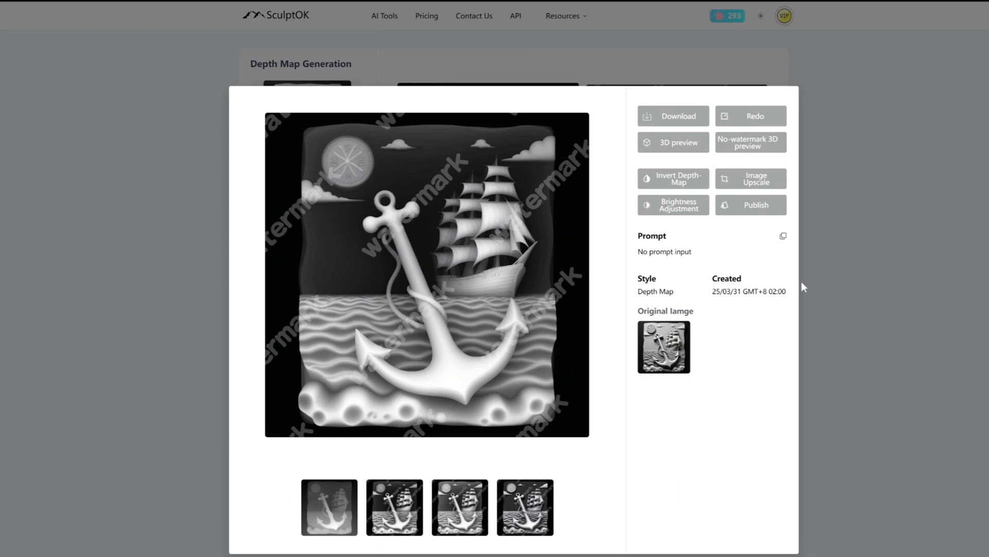
pyautogui.click(673, 141)
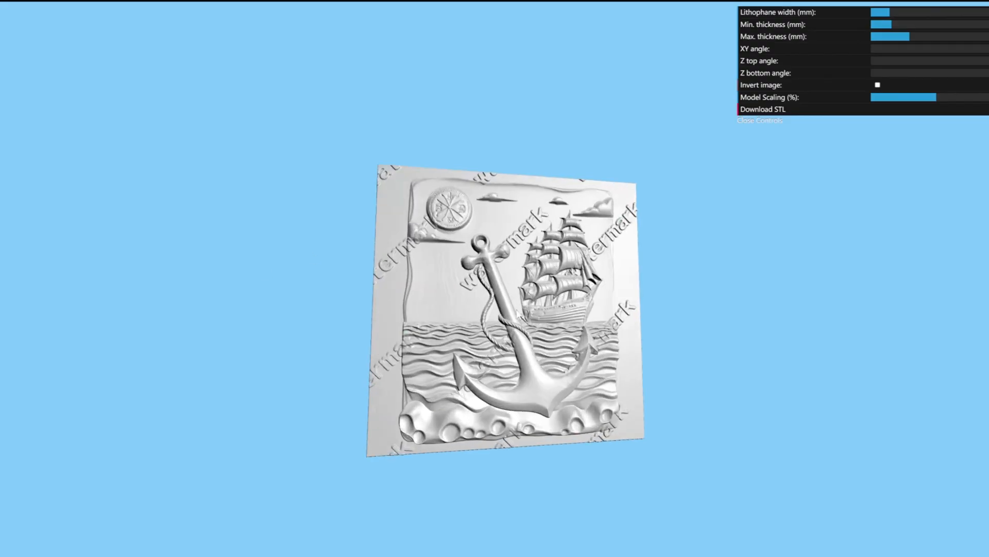
# - Rotate the 3D relief preview to inspect the anchor-and-ship depth map
pyautogui.moveTo(916, 98); pyautogui.dragTo(979, 97)
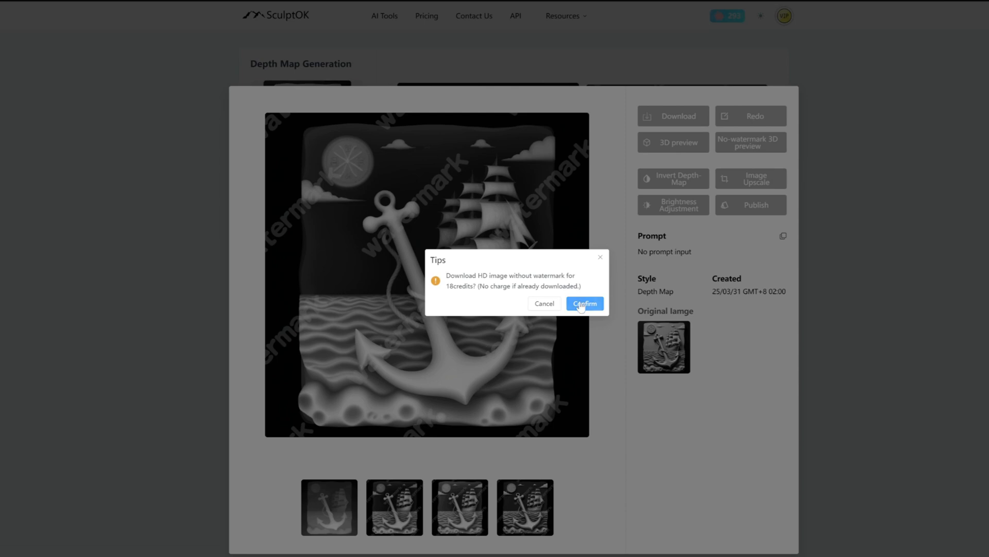
# - Confirm the 18-credit HD watermark-free depth map purchase, download it, and review History
pyautogui.click(583, 304)
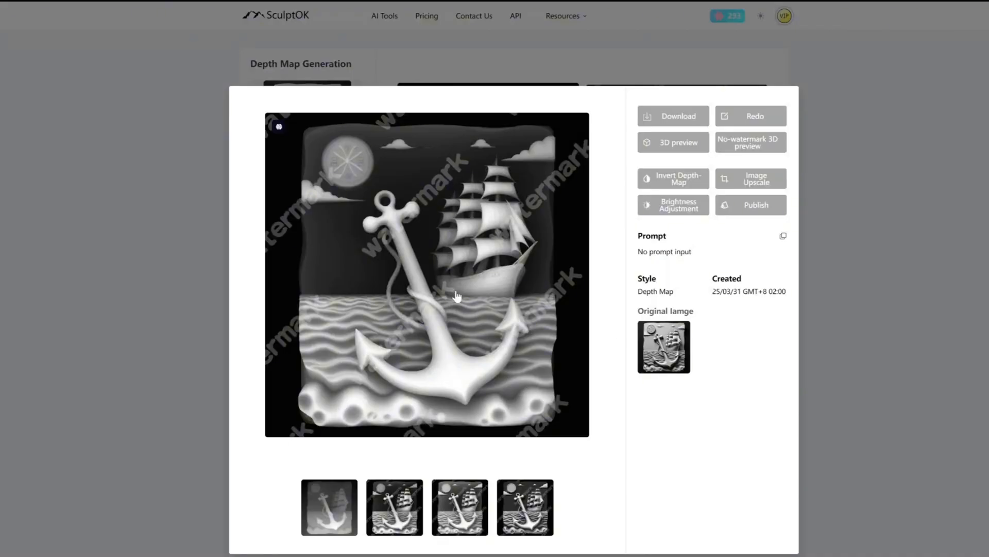
pyautogui.click(672, 115)
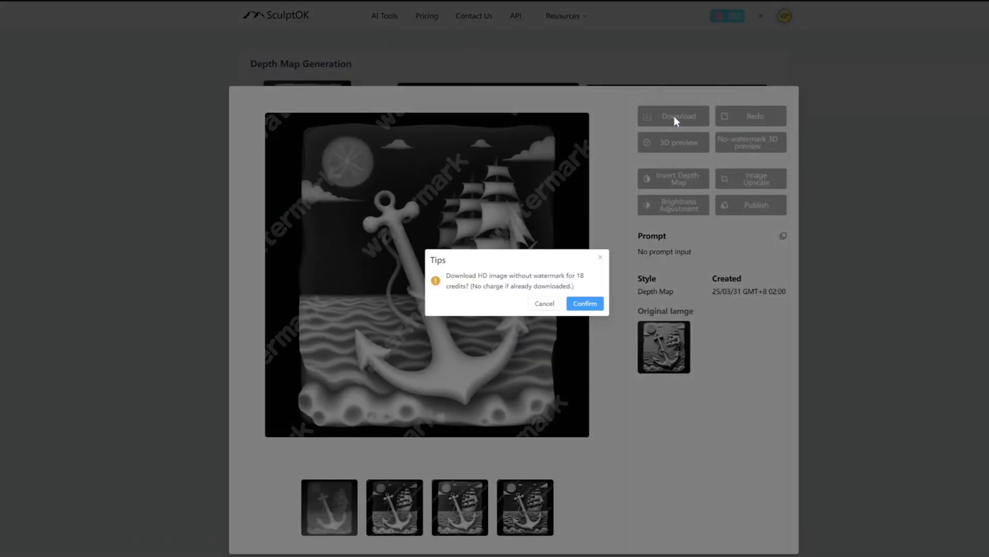
pyautogui.moveTo(575, 327)
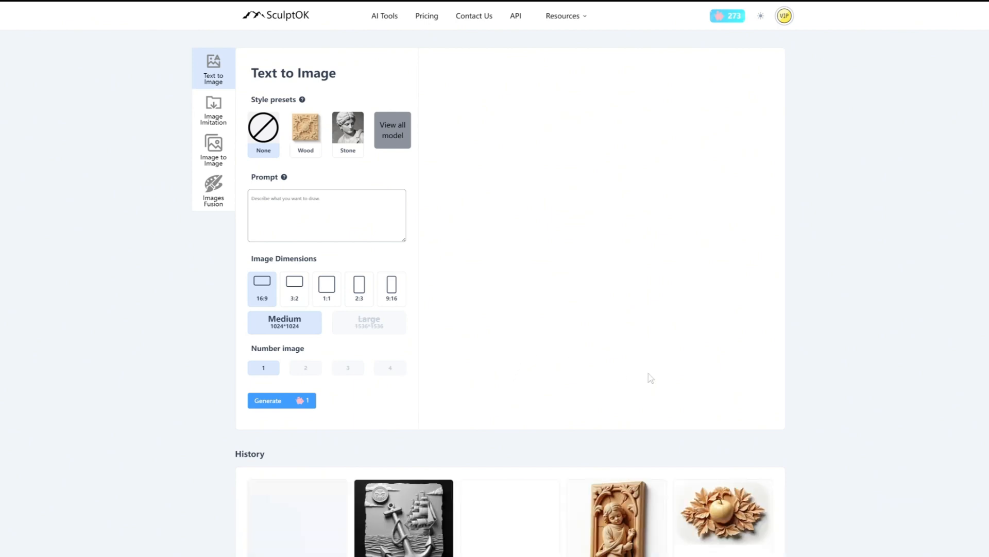
pyautogui.scroll(-3)
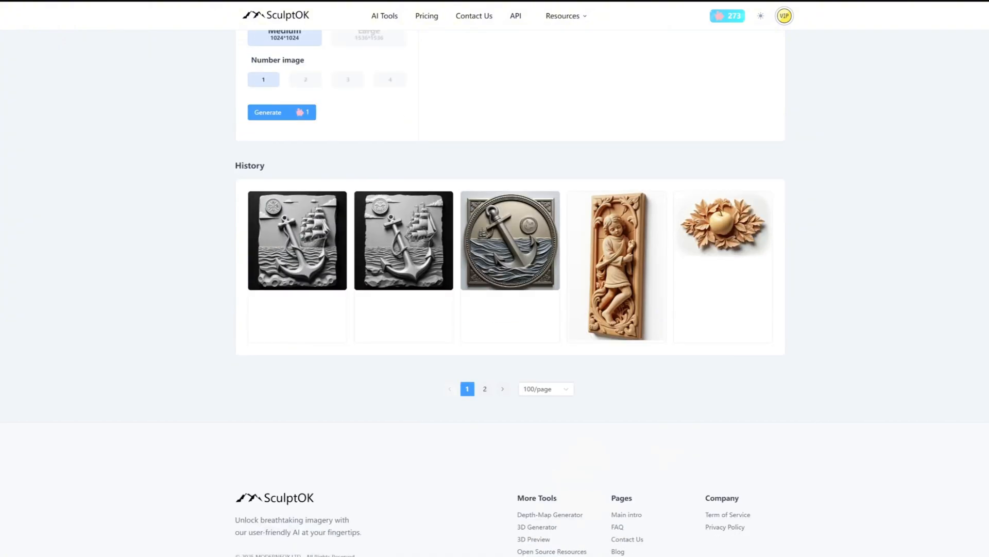